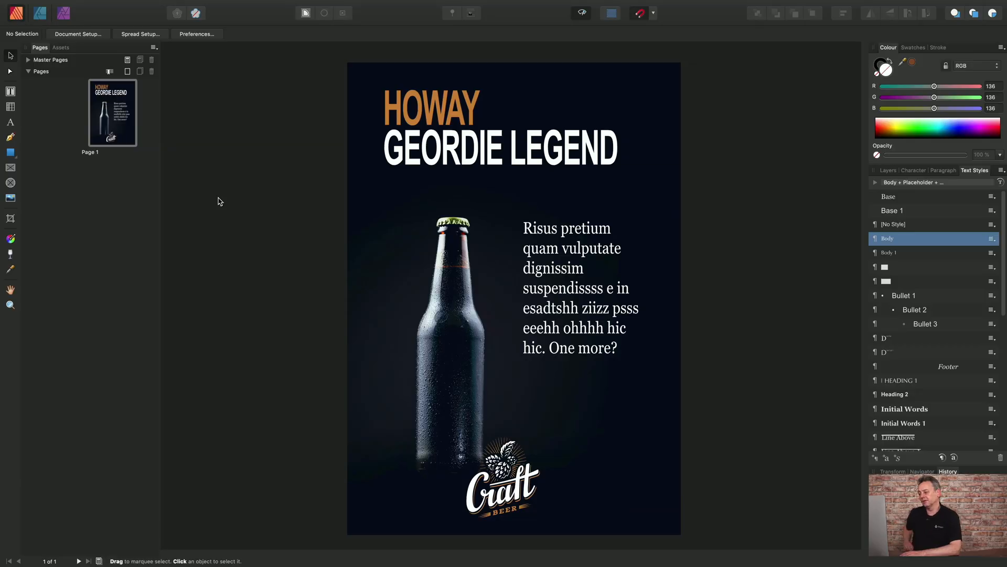
pyautogui.moveTo(393, 264)
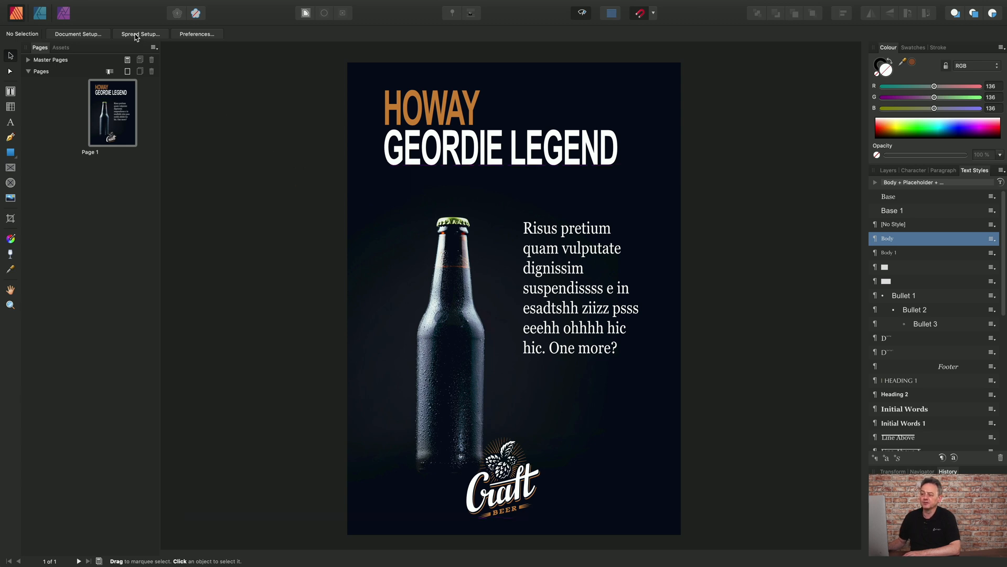
# Check the poster's page size, then bring up the Print dialog from the File menu.
pyautogui.click(140, 34)
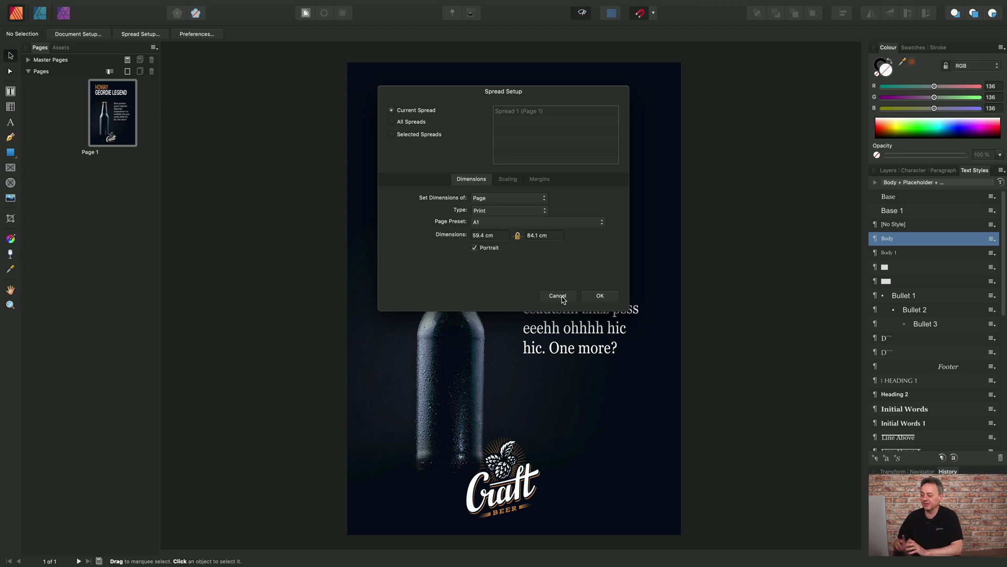
pyautogui.moveTo(589, 301)
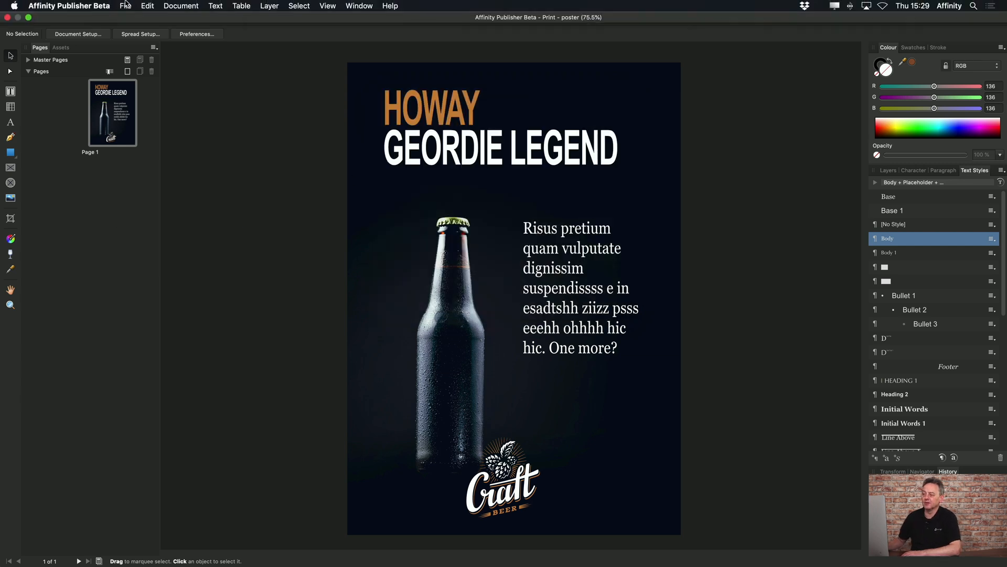
pyautogui.click(126, 7)
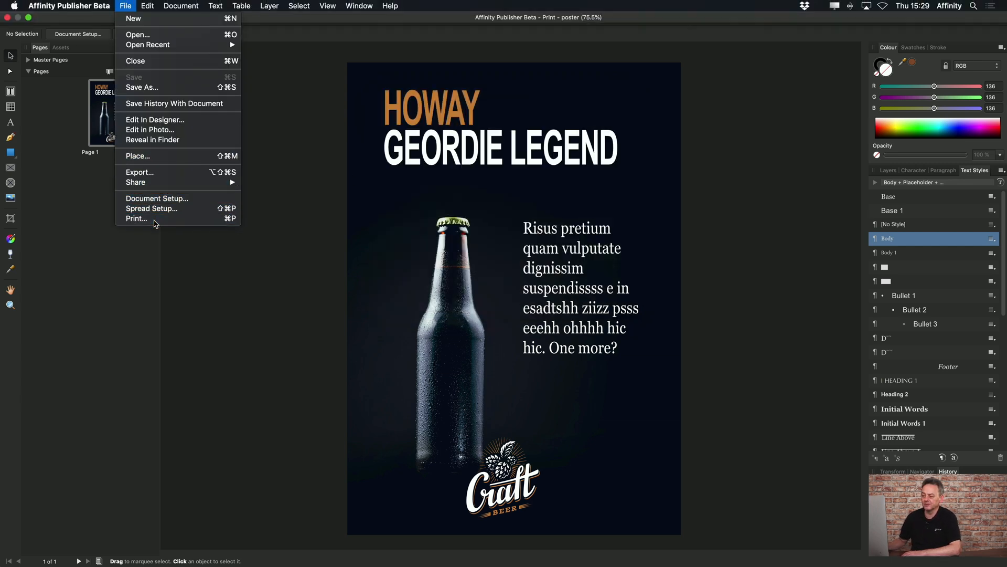
pyautogui.click(137, 219)
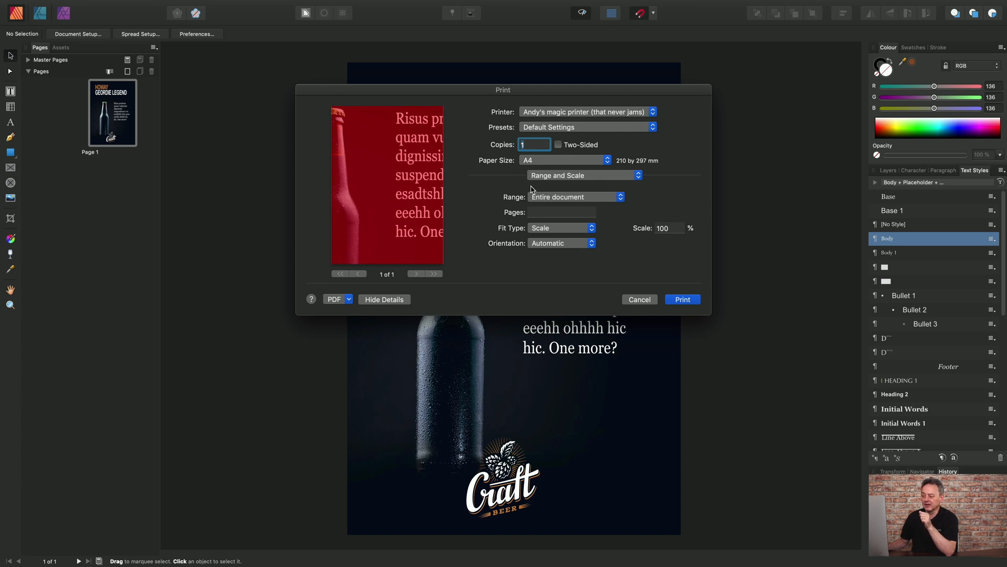
pyautogui.moveTo(536, 163)
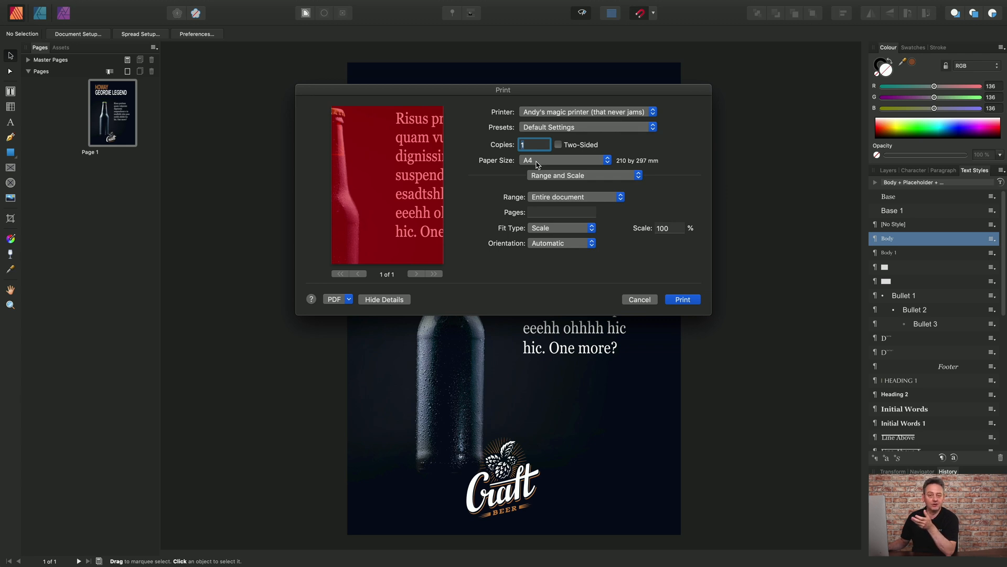
pyautogui.moveTo(535, 165)
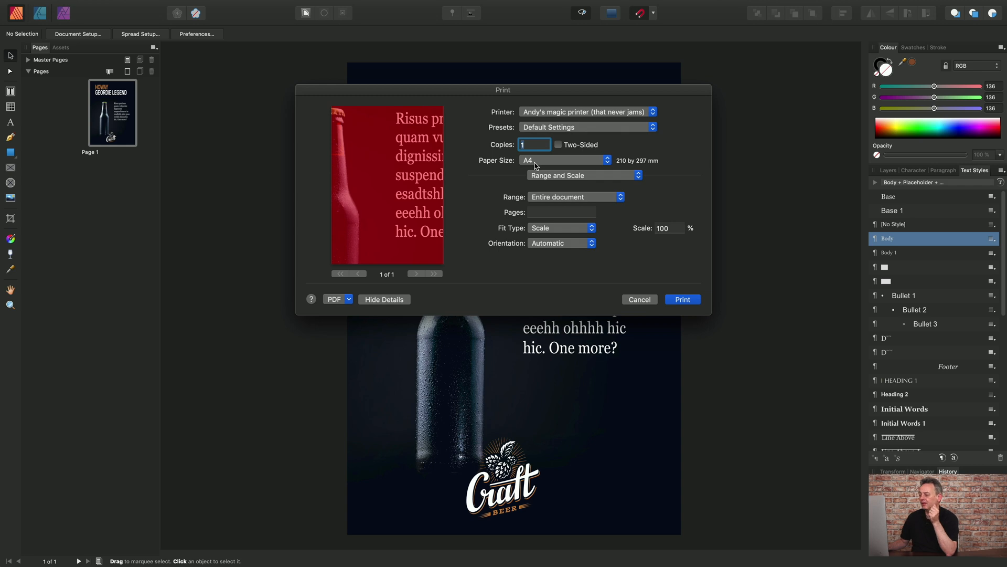
pyautogui.moveTo(565, 173)
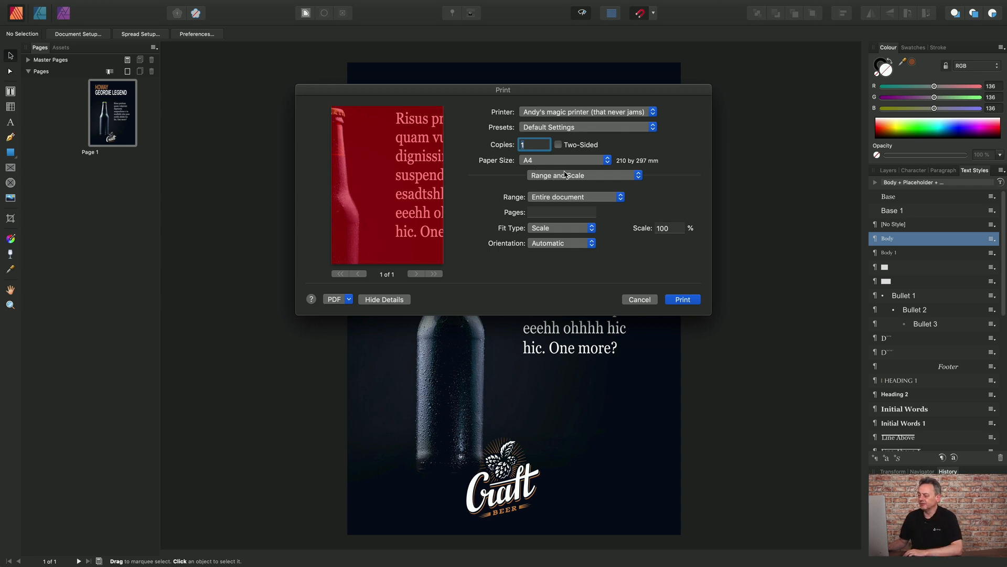
# Switch the Print dialog to Document Layout and set the Model to Tiled.
pyautogui.click(582, 175)
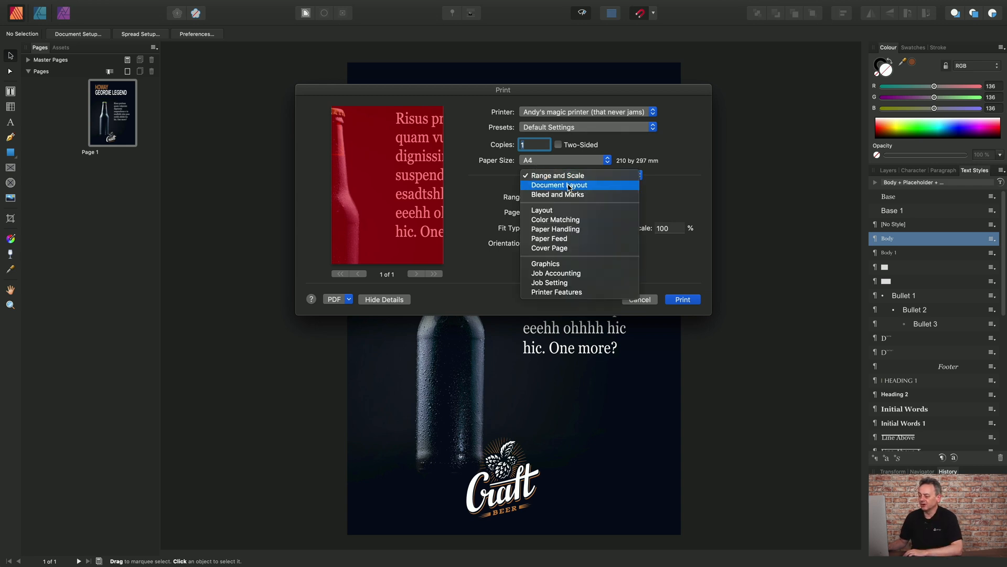
pyautogui.click(559, 184)
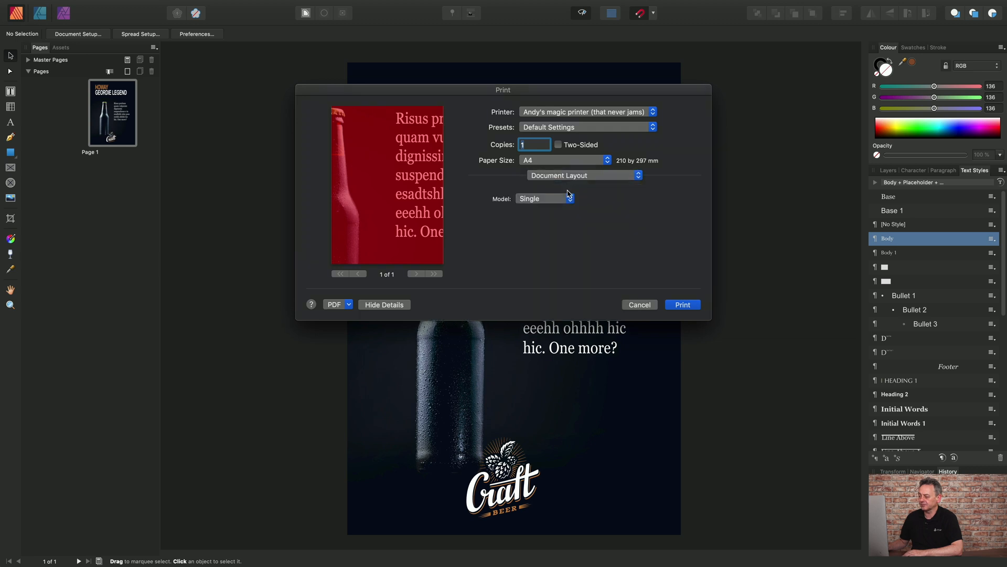
pyautogui.click(544, 198)
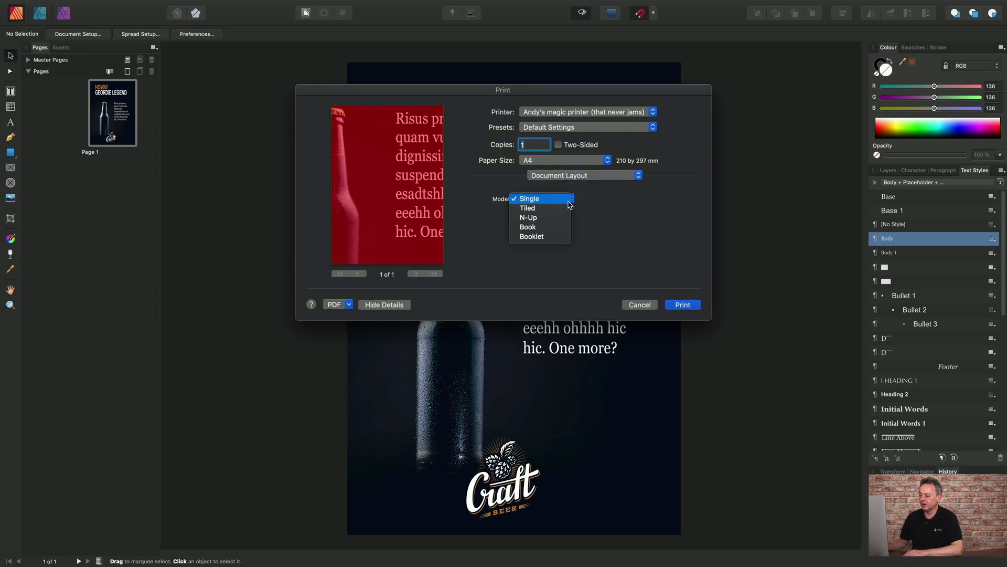
pyautogui.click(527, 208)
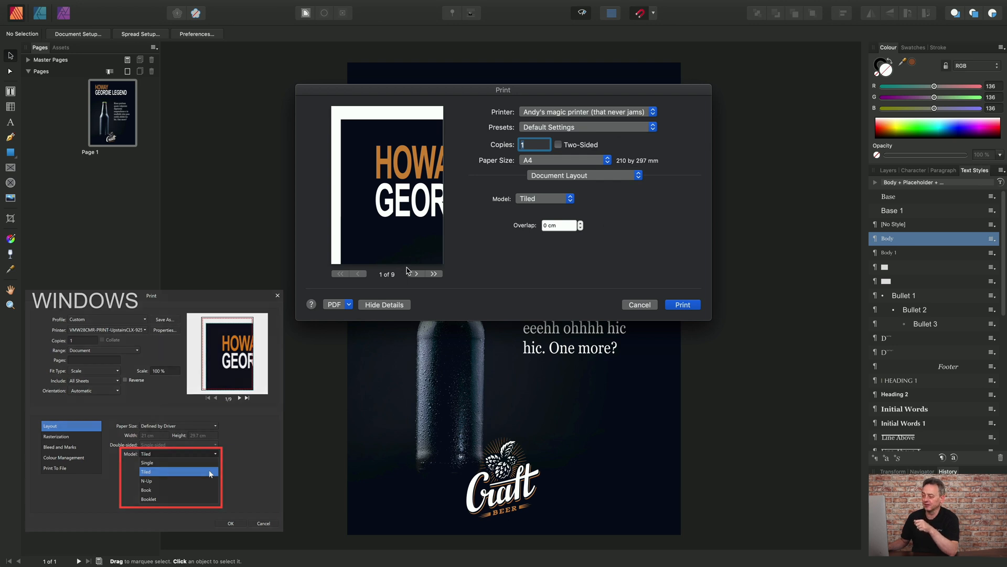
# Step through the preview to review each of the nine A4 tiles.
pyautogui.click(415, 273)
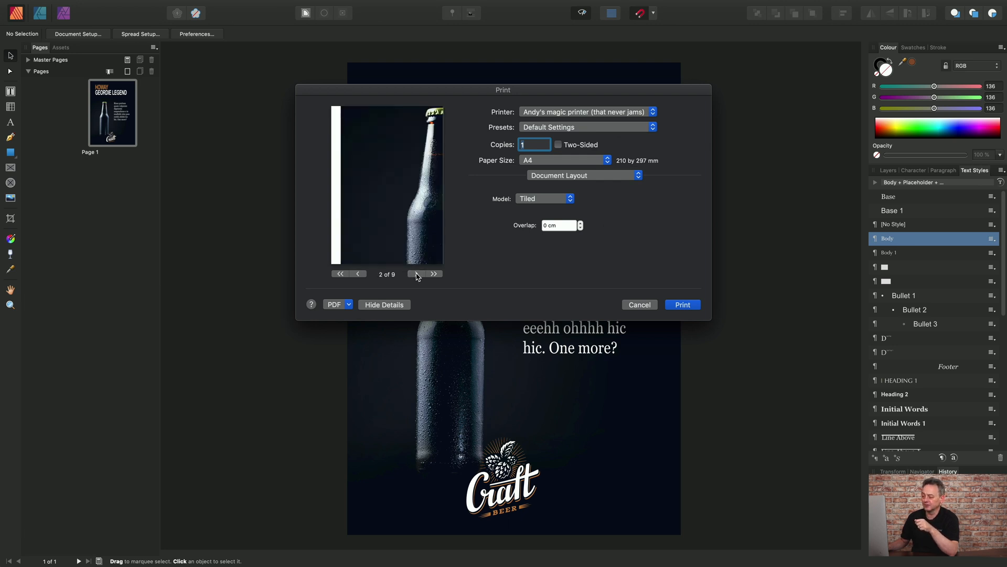
pyautogui.click(435, 274)
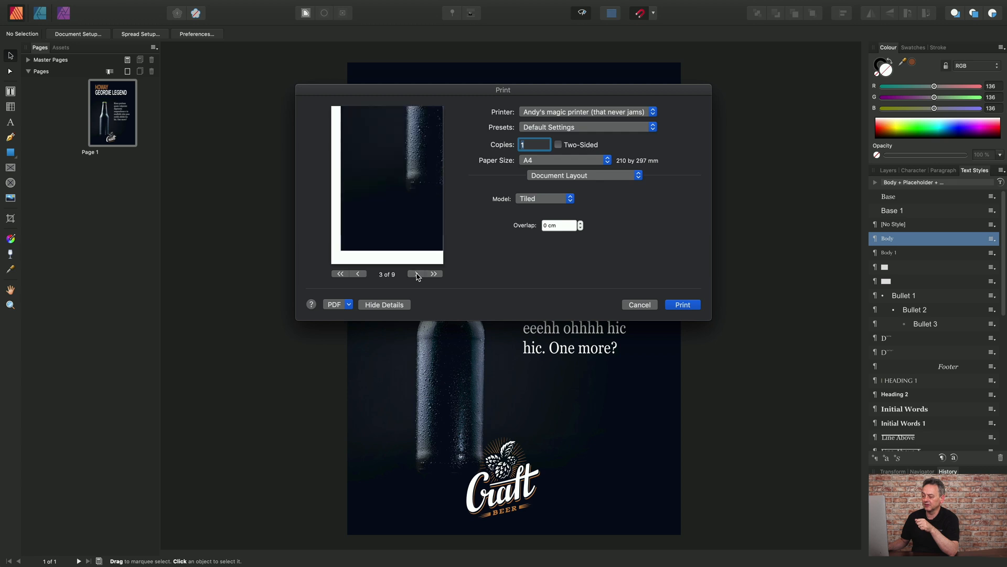
pyautogui.click(425, 273)
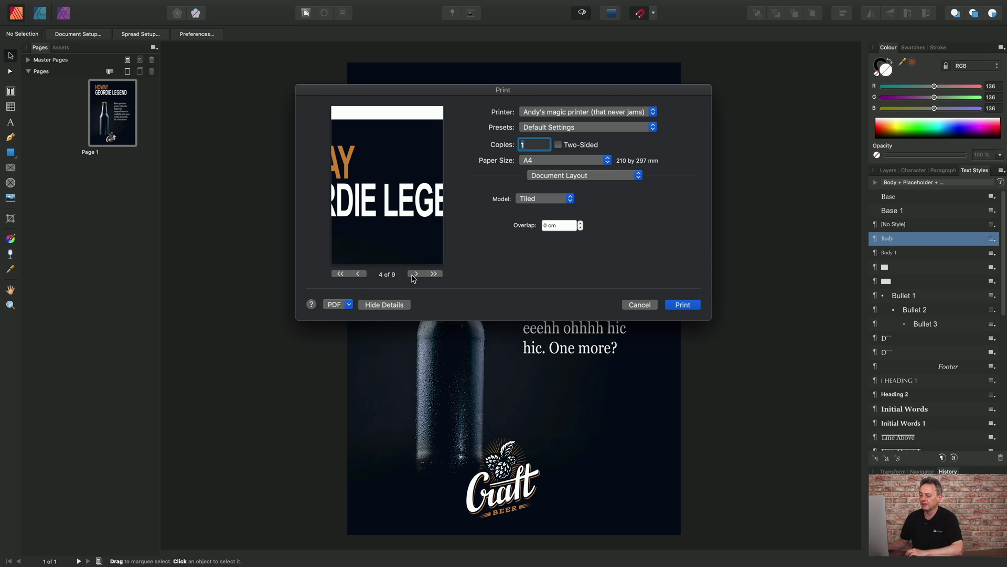
pyautogui.click(415, 274)
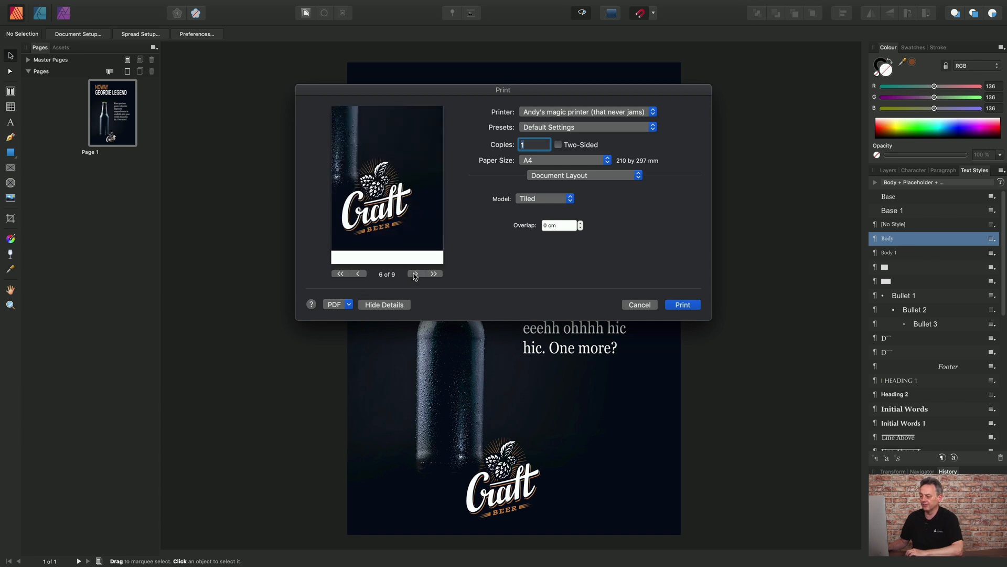
pyautogui.click(412, 273)
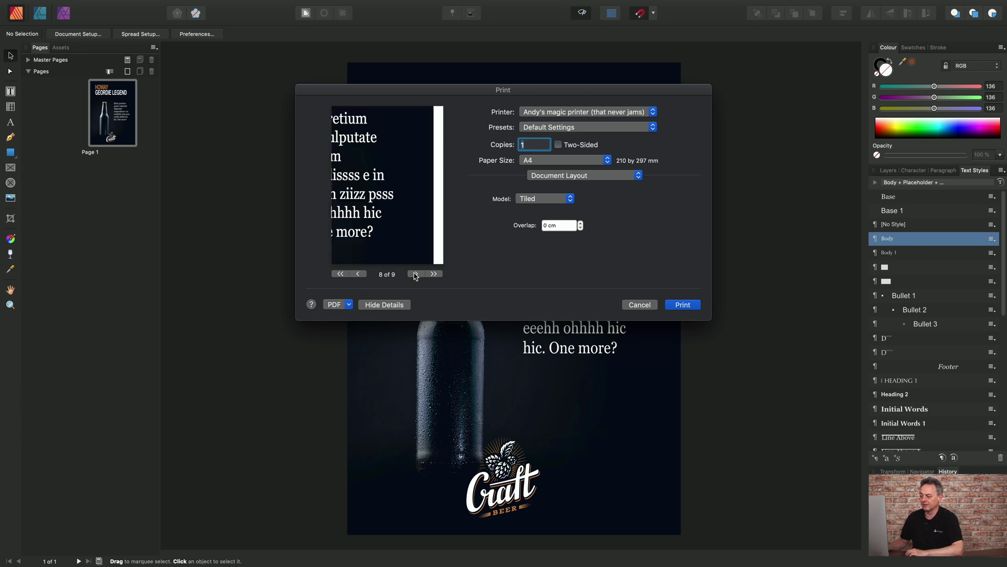
pyautogui.click(417, 273)
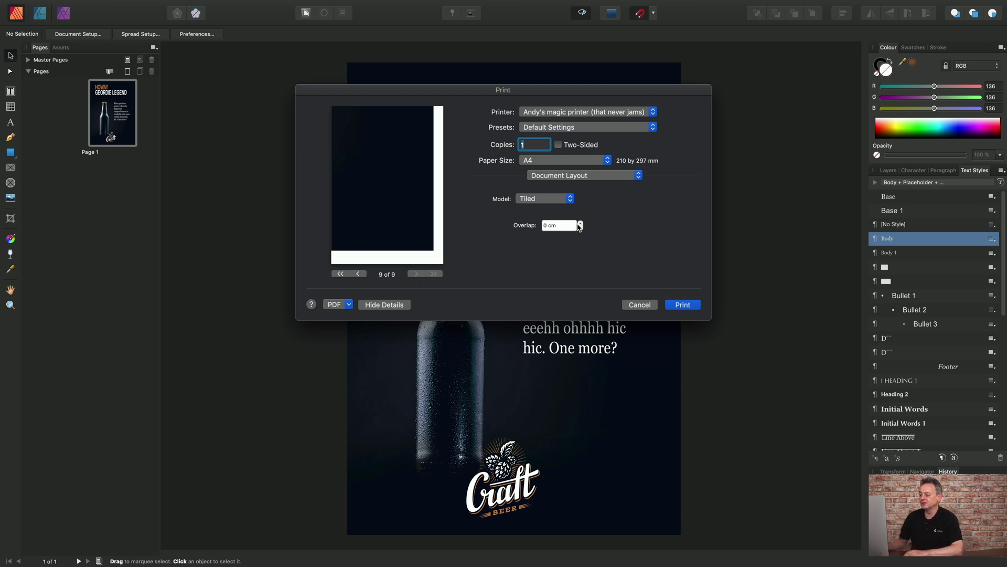
# Raise the tile overlap to 1 cm, then cancel the Print dialog without printing.
pyautogui.click(579, 222)
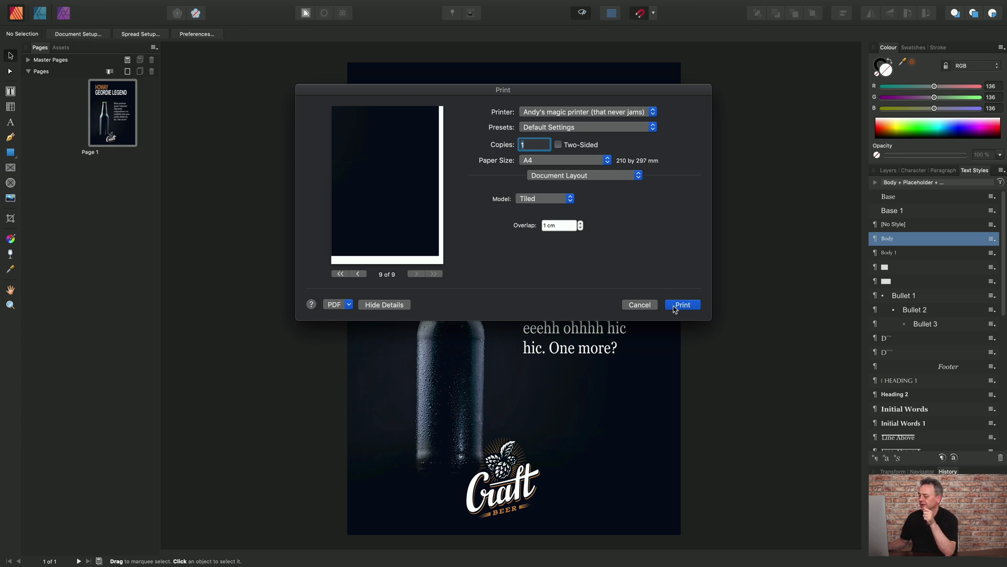
pyautogui.moveTo(639, 304)
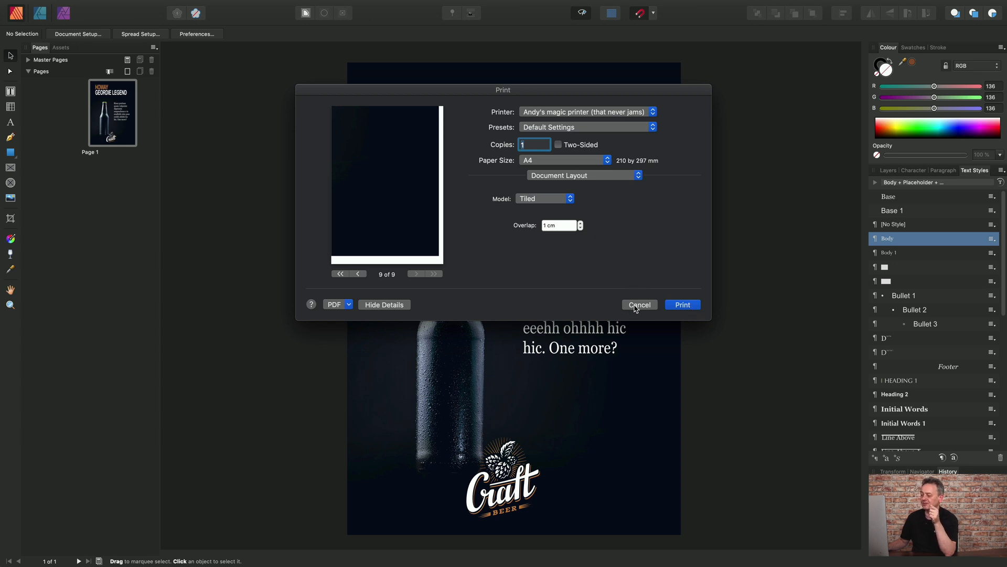
pyautogui.click(639, 304)
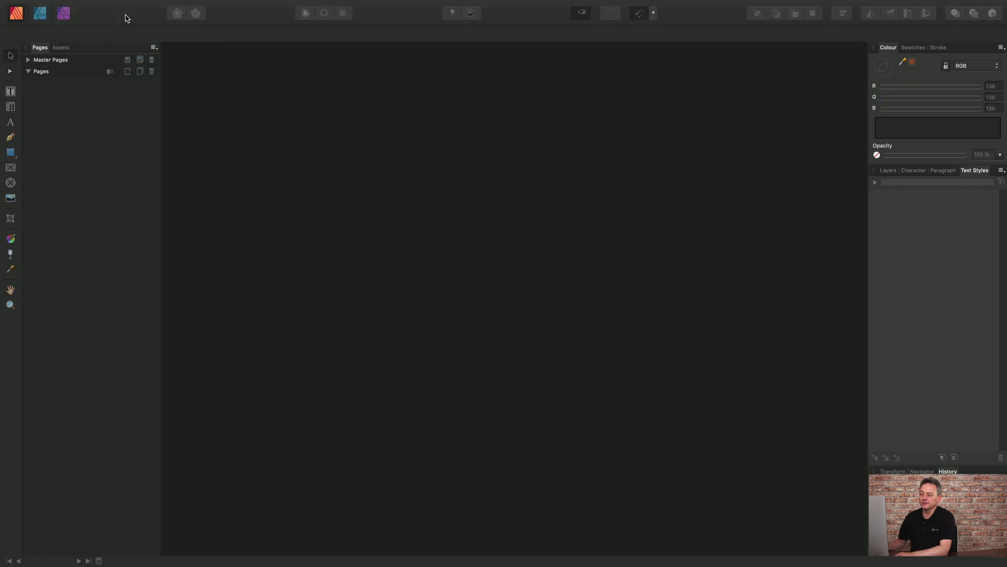
# Open the 'N-up printing' business card document via File > Open.
pyautogui.click(124, 6)
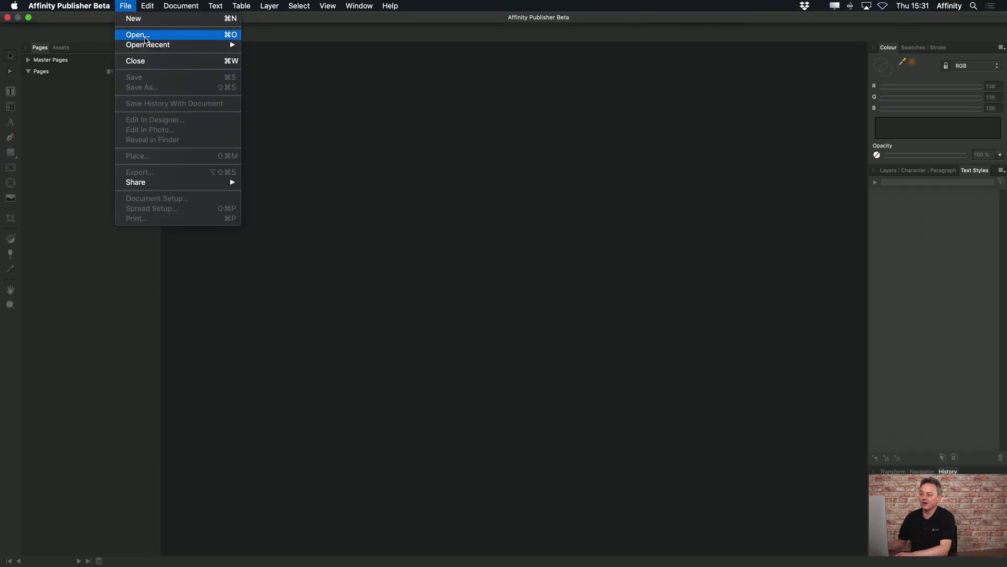
pyautogui.click(136, 35)
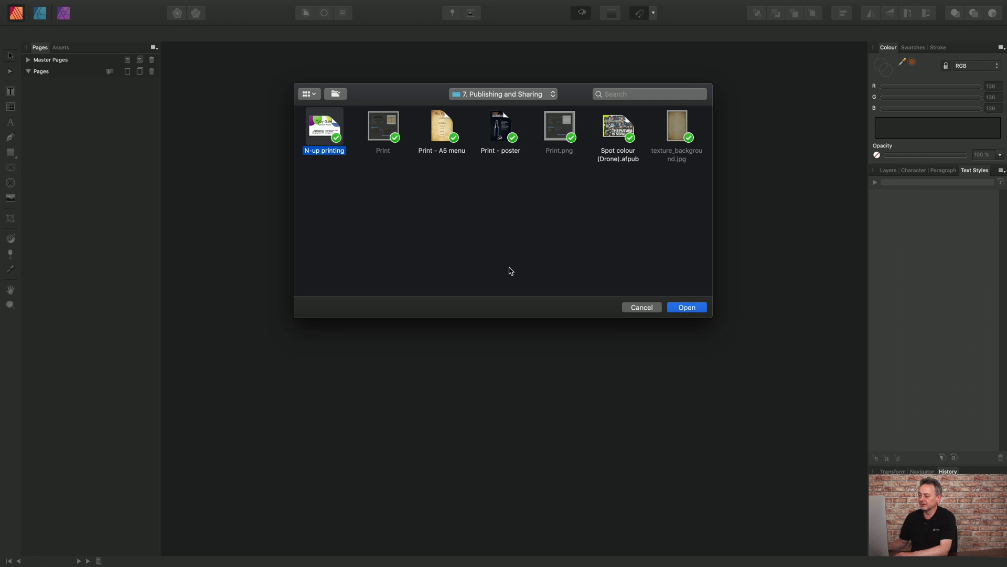
pyautogui.click(686, 307)
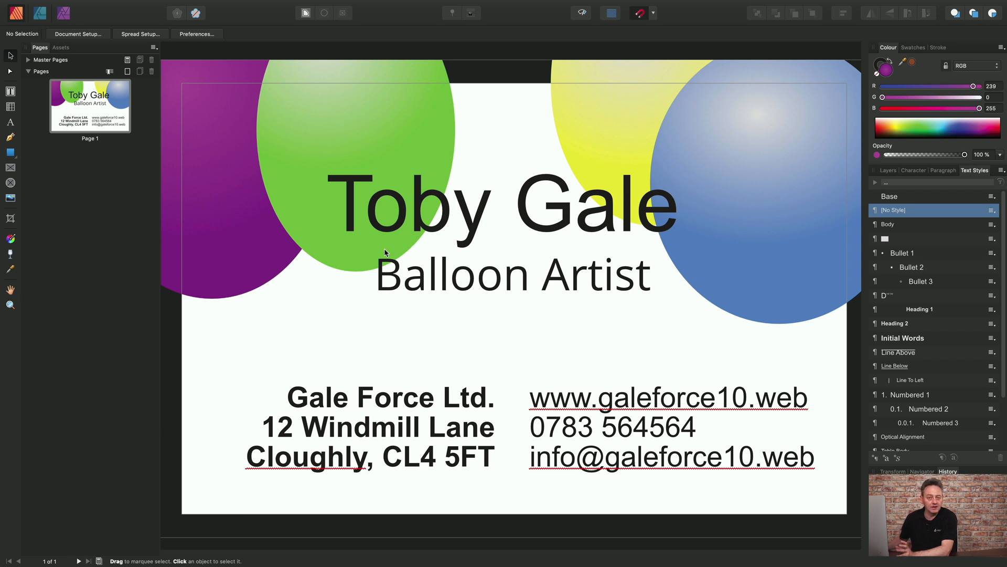
pyautogui.moveTo(411, 228)
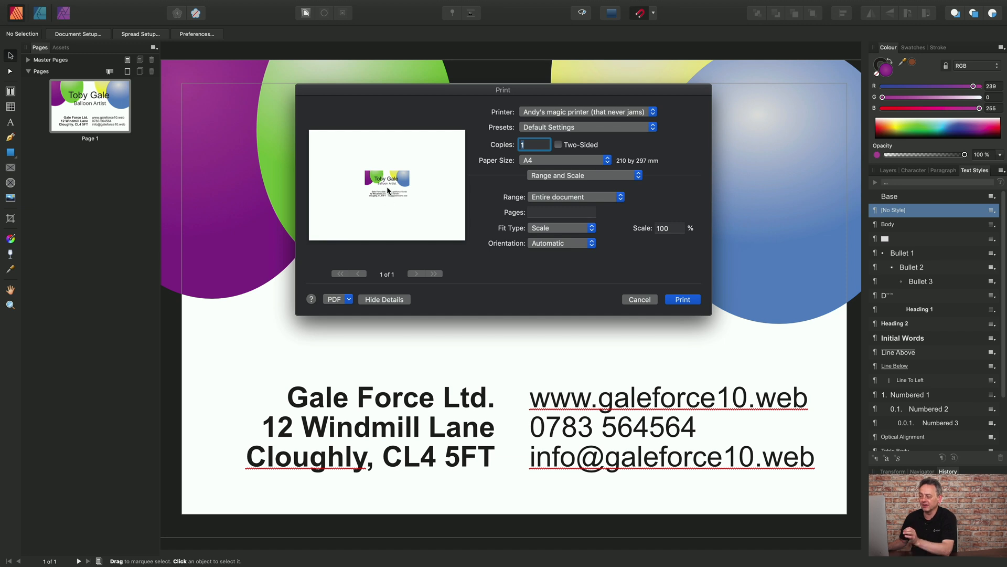
pyautogui.moveTo(397, 205)
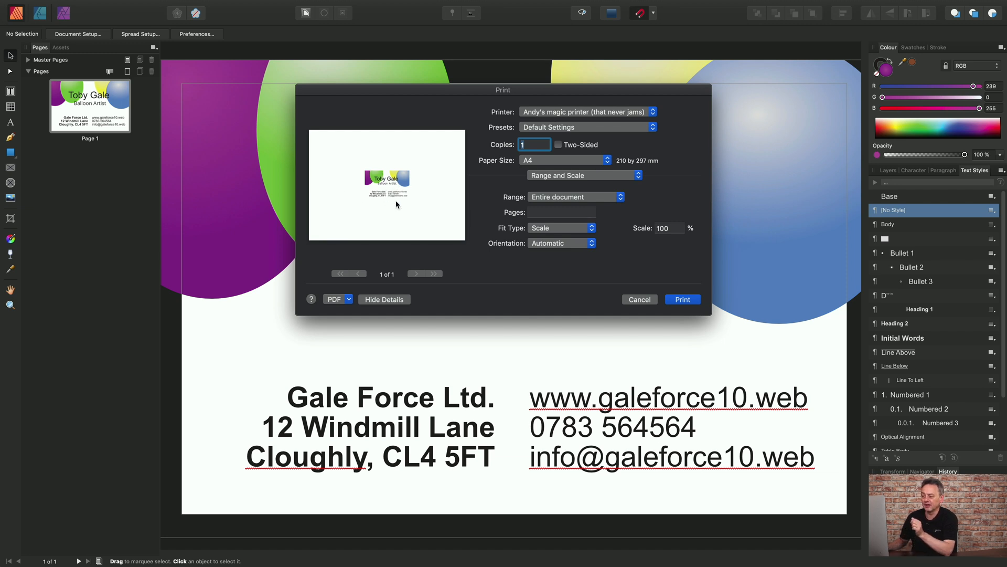
pyautogui.moveTo(329, 203)
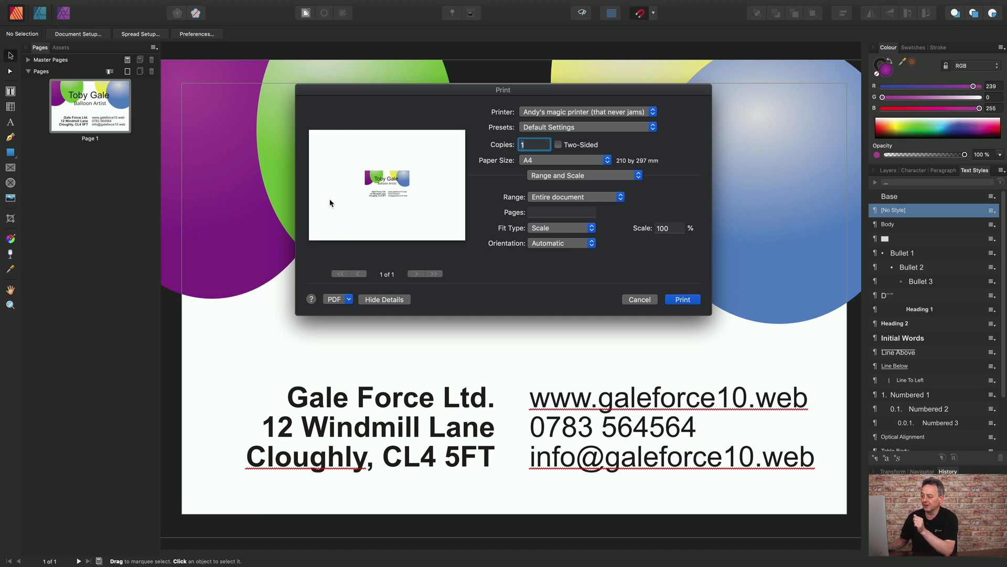
pyautogui.moveTo(402, 187)
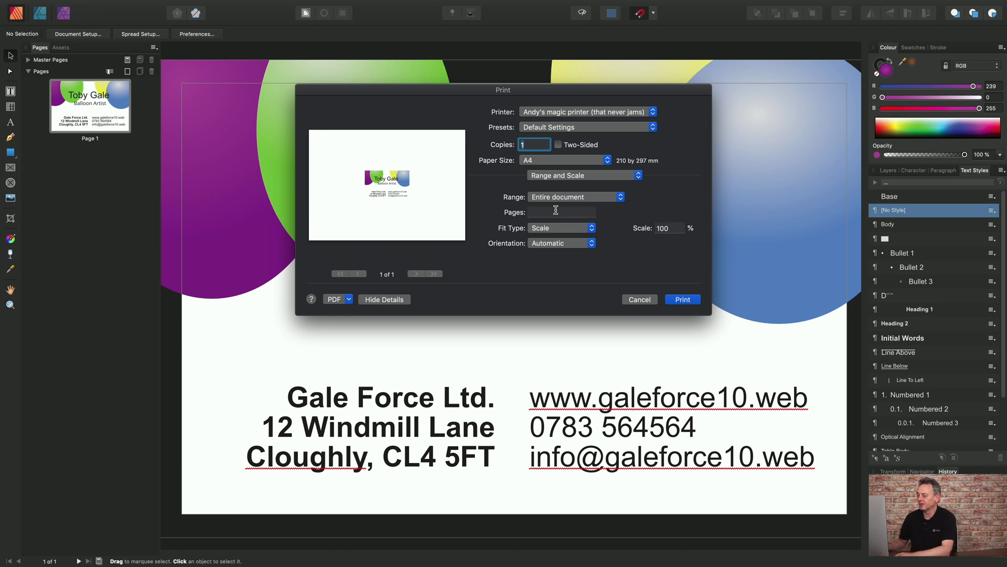
# Switch the business card's Print dialog to the Document Layout options.
pyautogui.click(583, 175)
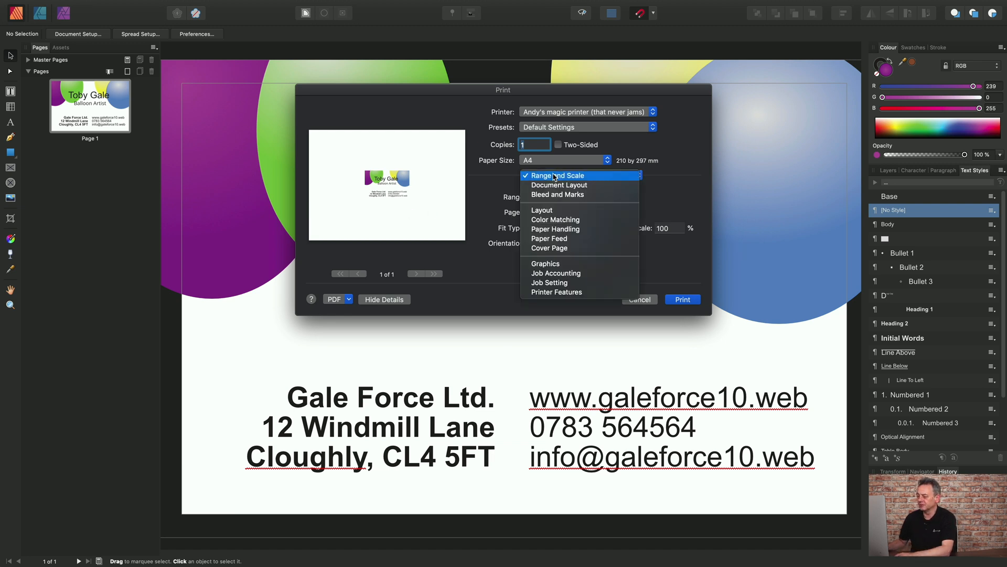
pyautogui.moveTo(559, 184)
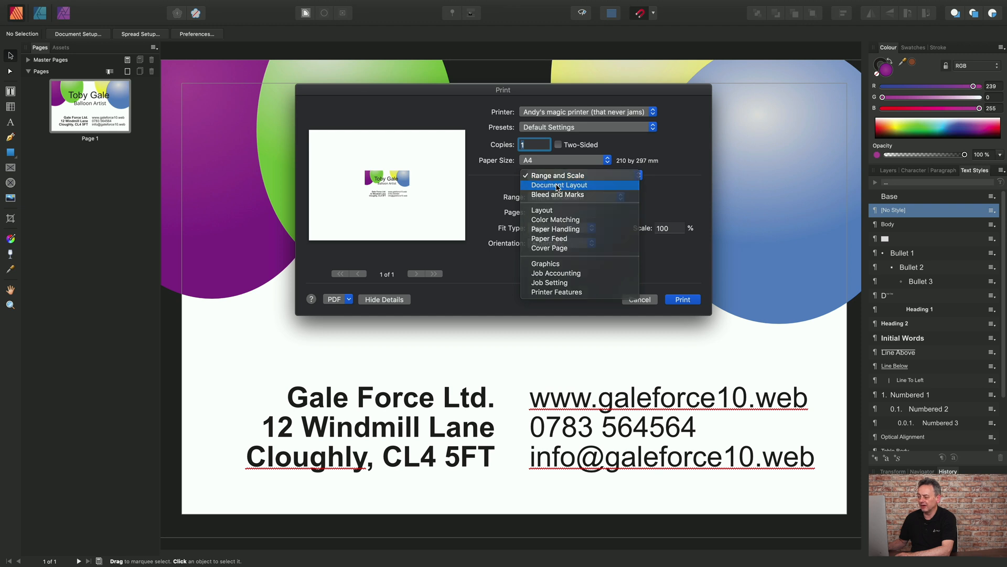
pyautogui.click(559, 185)
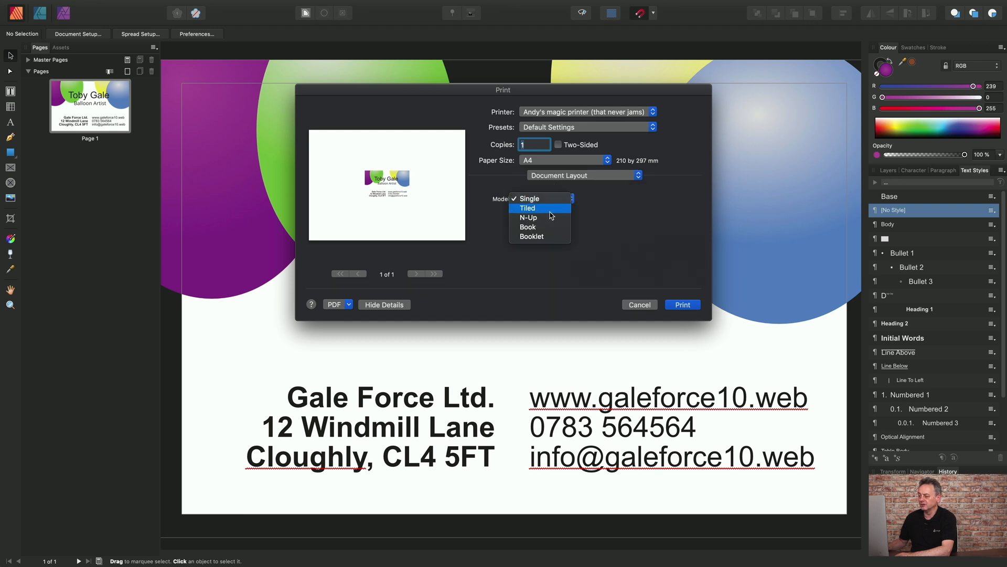
pyautogui.moveTo(539, 217)
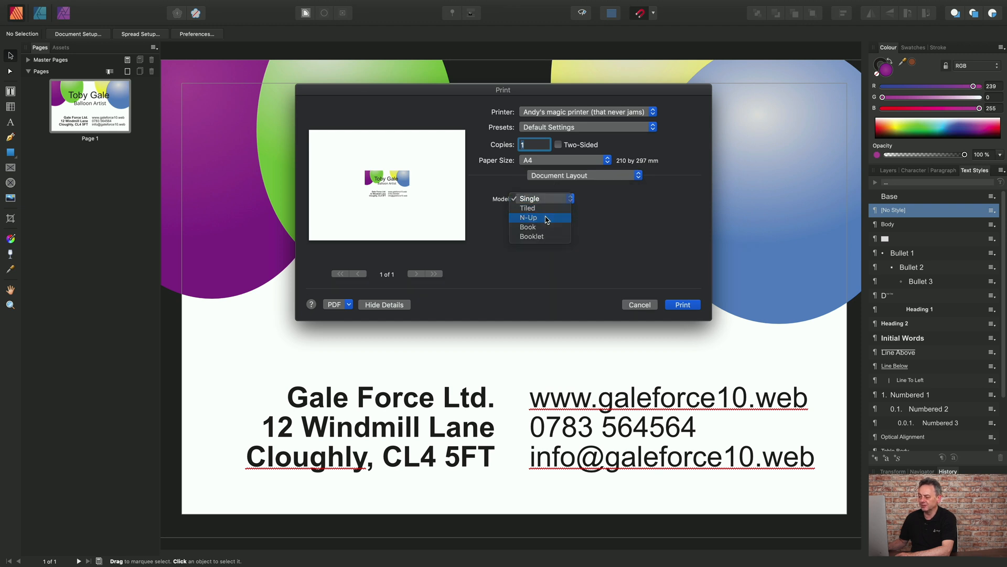
# Set the Model to N-Up with 3 across, 4 down and a repeat count of 10.
pyautogui.click(528, 217)
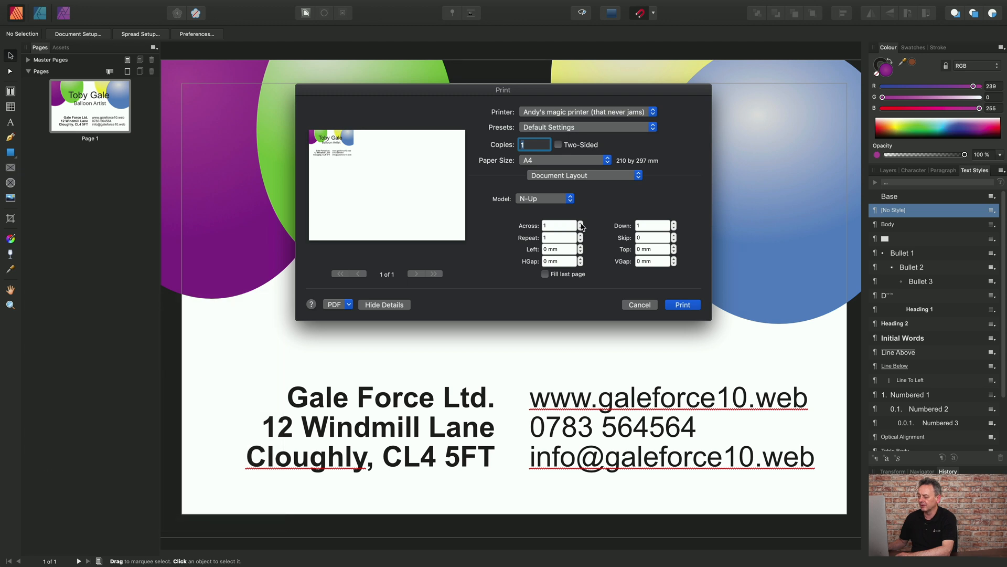
pyautogui.click(580, 222)
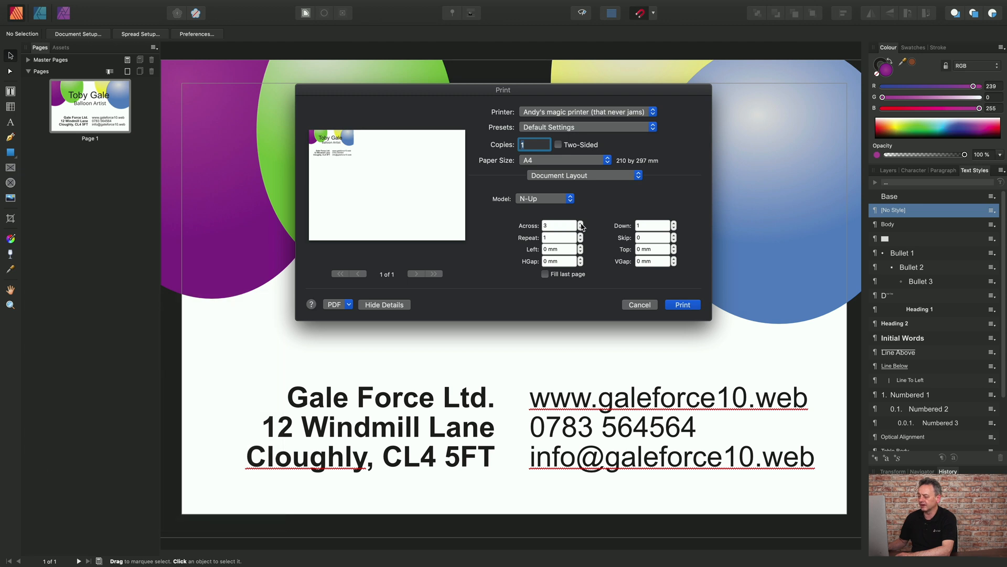
pyautogui.moveTo(675, 226)
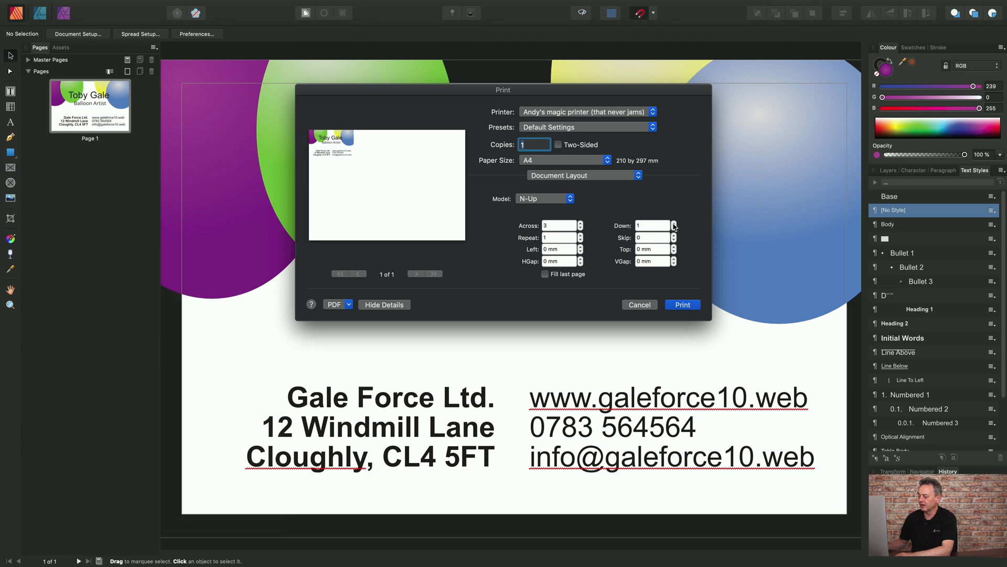
pyautogui.click(673, 223)
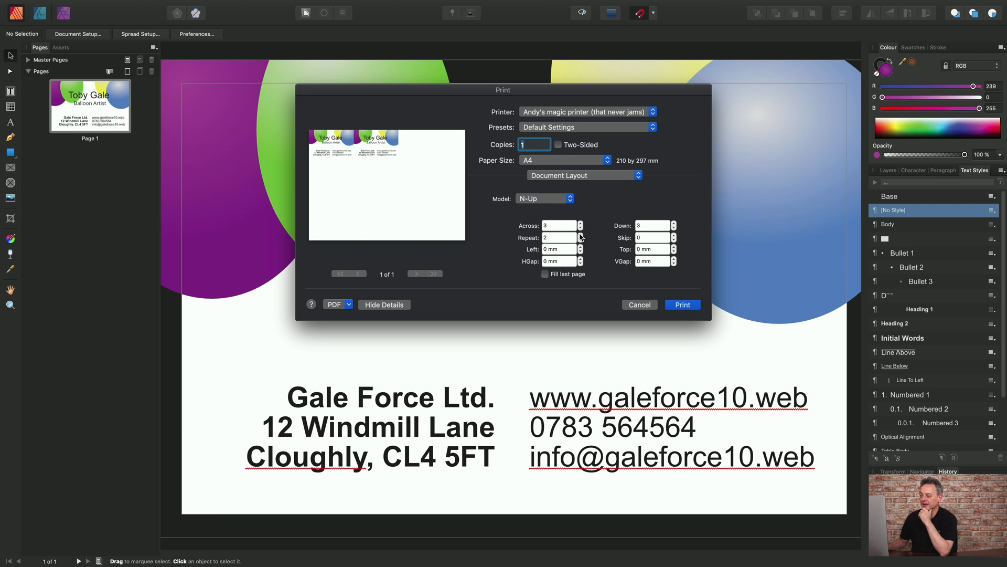
pyautogui.click(579, 235)
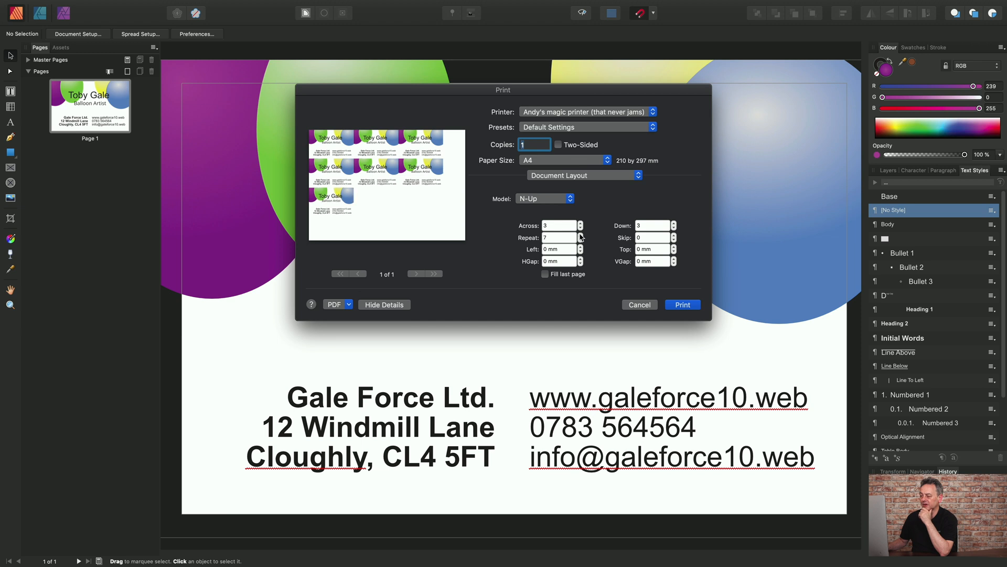
pyautogui.click(579, 235)
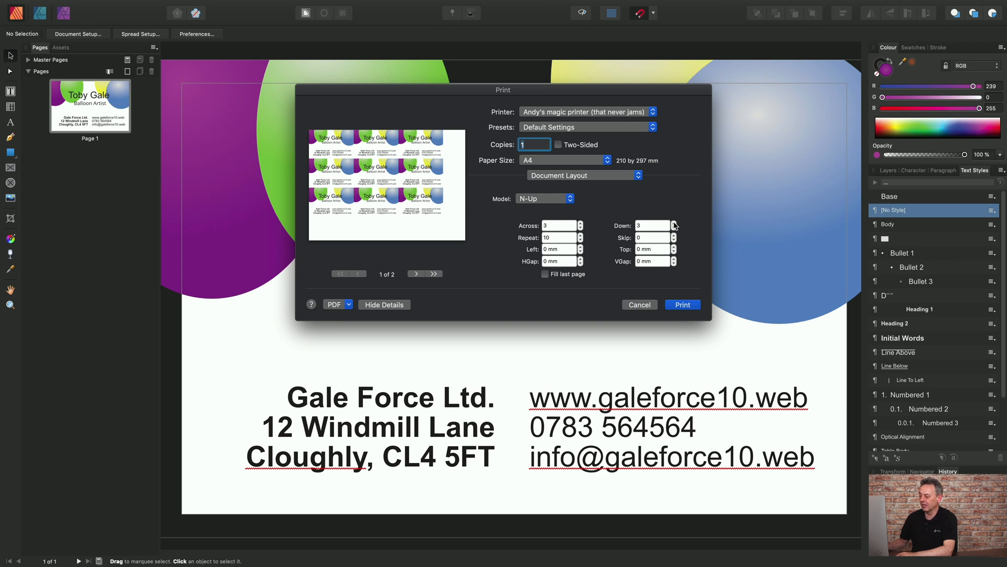
pyautogui.click(673, 223)
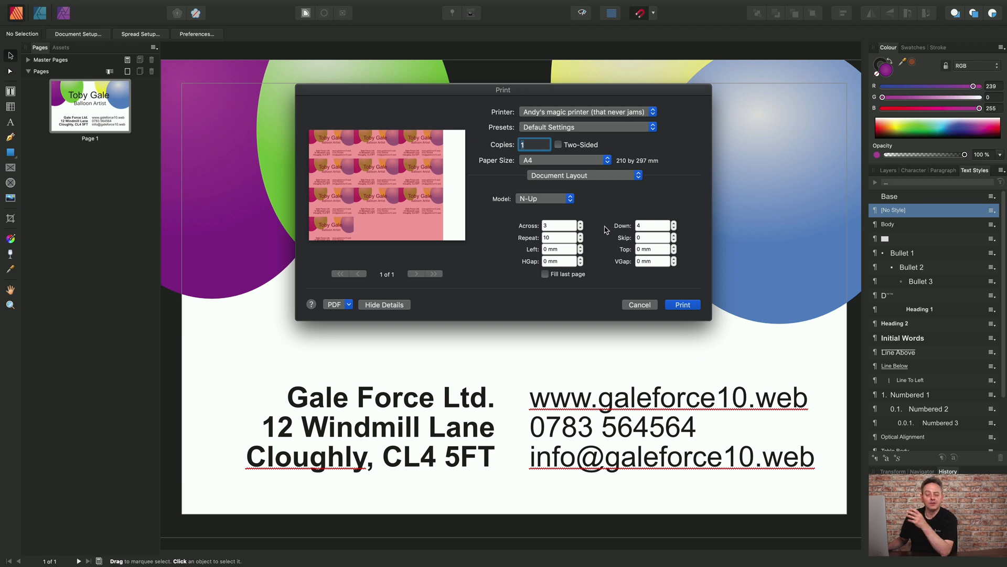
pyautogui.moveTo(423, 209)
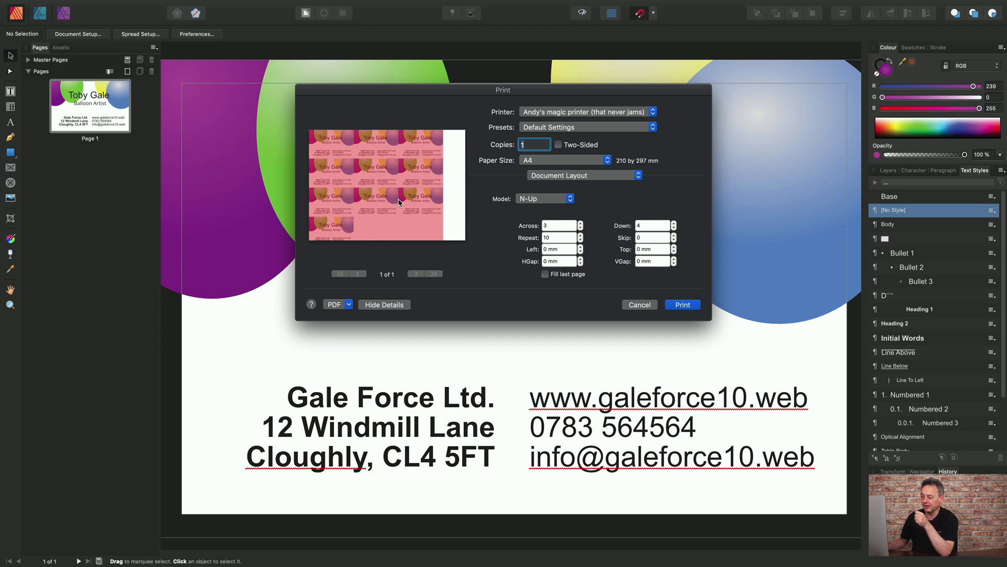
pyautogui.moveTo(376, 198)
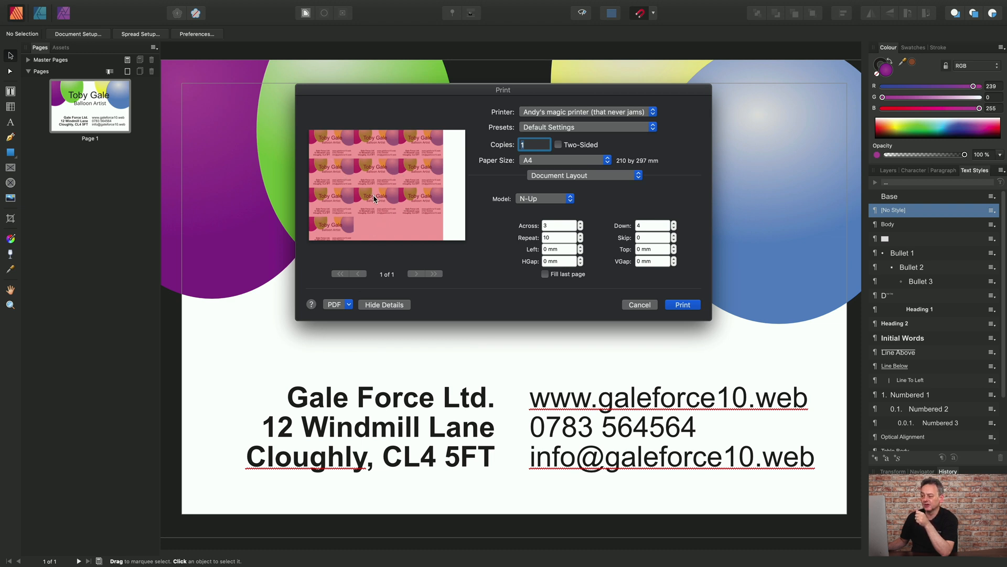
pyautogui.moveTo(315, 237)
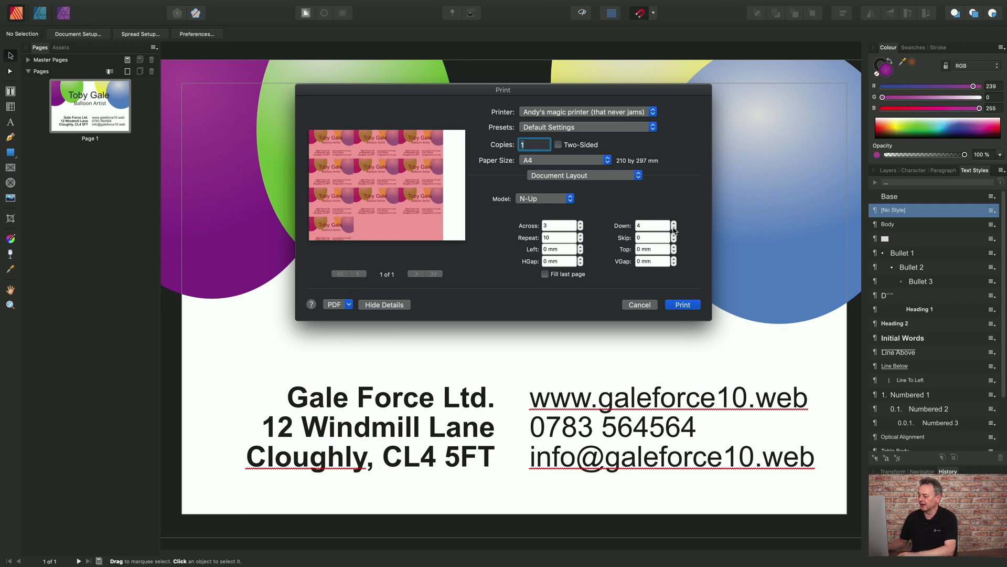
# Reduce the grid to 3 rows, offset it 8 mm from the left and add 7 mm gaps.
pyautogui.click(673, 228)
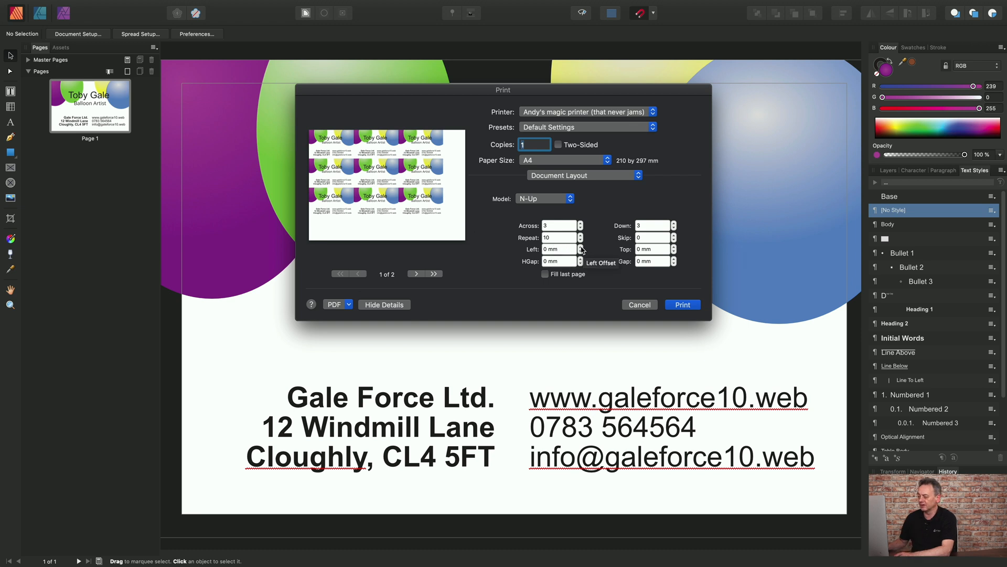
pyautogui.click(580, 247)
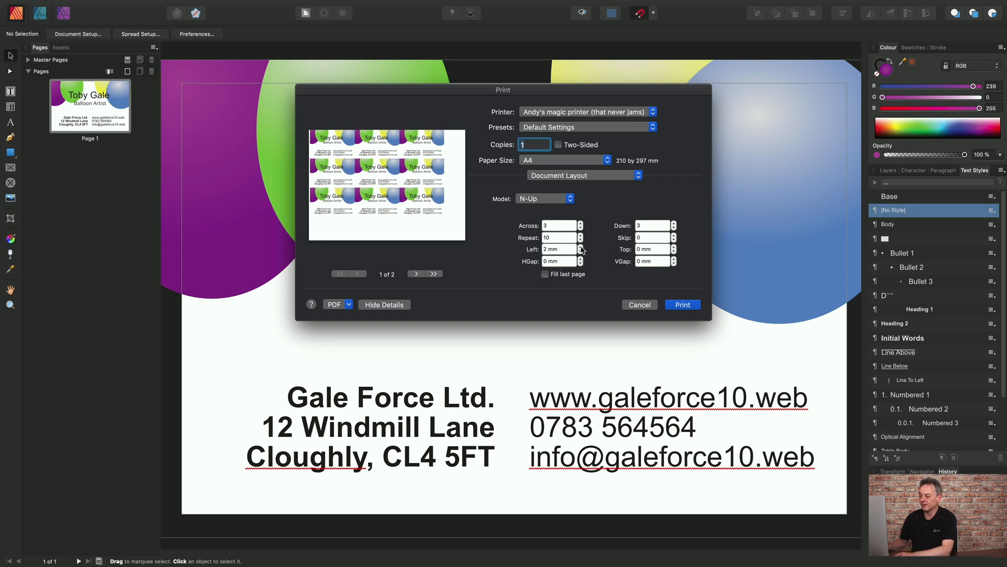
pyautogui.click(579, 248)
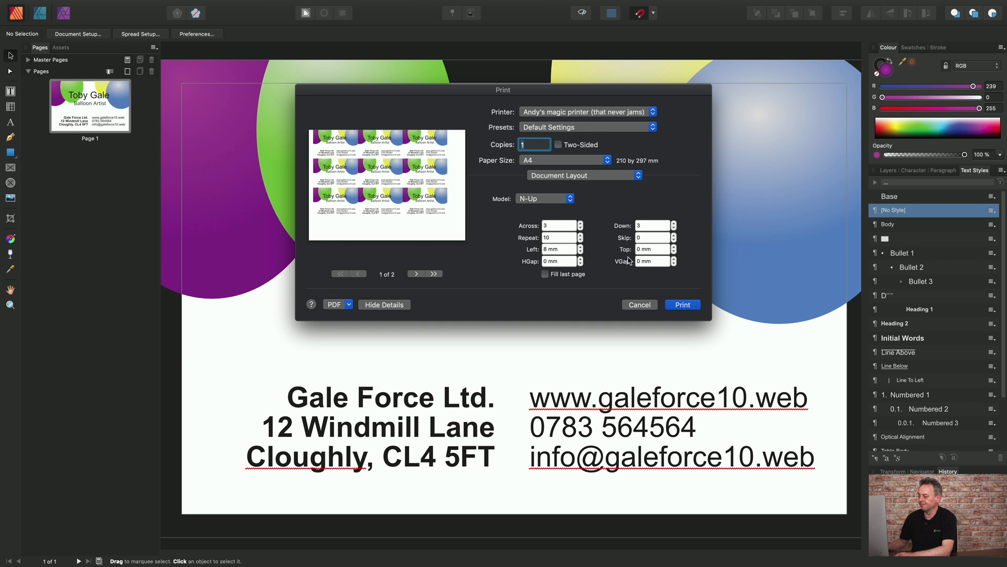
pyautogui.click(674, 247)
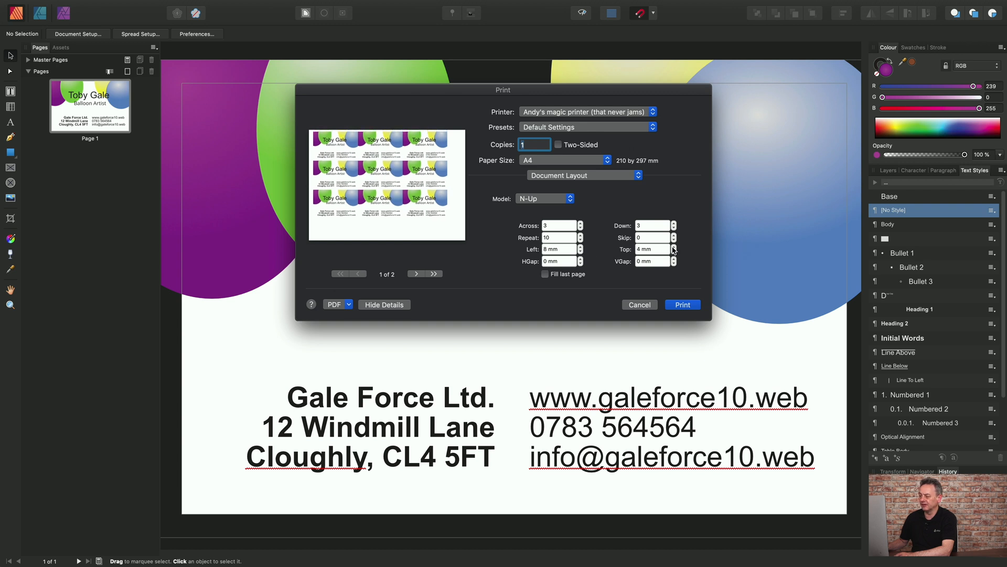
pyautogui.click(673, 247)
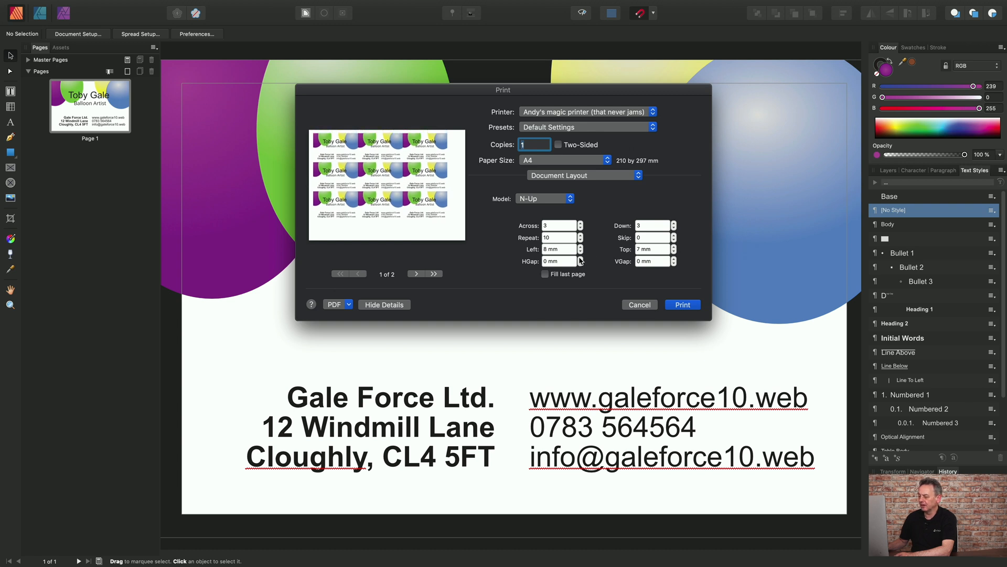
pyautogui.click(579, 259)
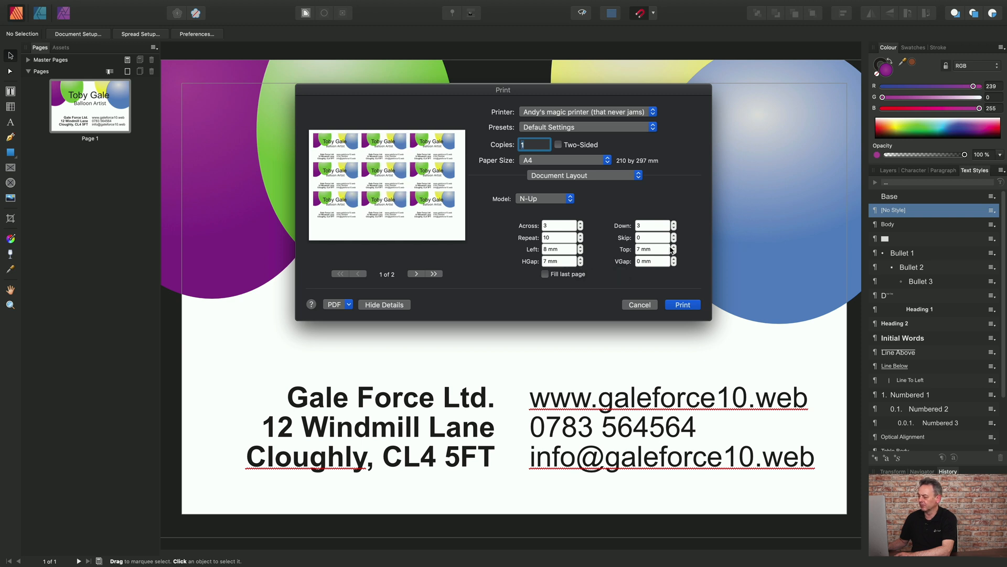
pyautogui.moveTo(672, 250)
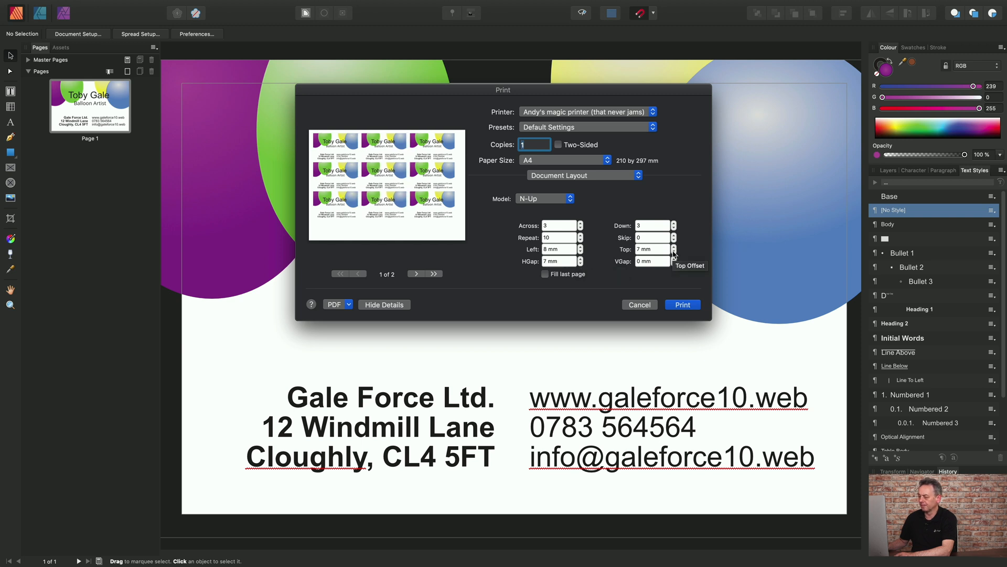
# Set the top margin of the card grid to 16 mm.
pyautogui.click(674, 251)
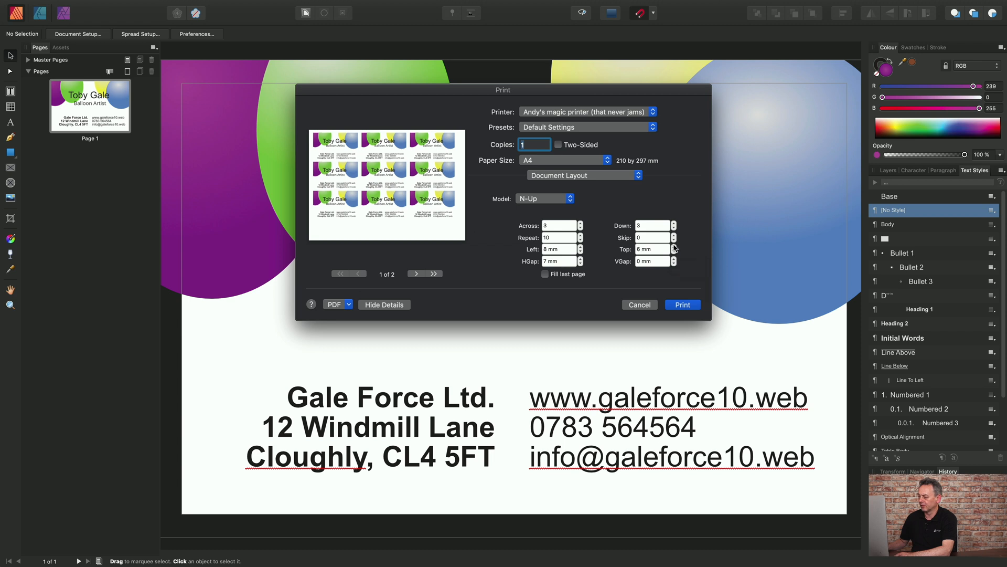
pyautogui.click(674, 247)
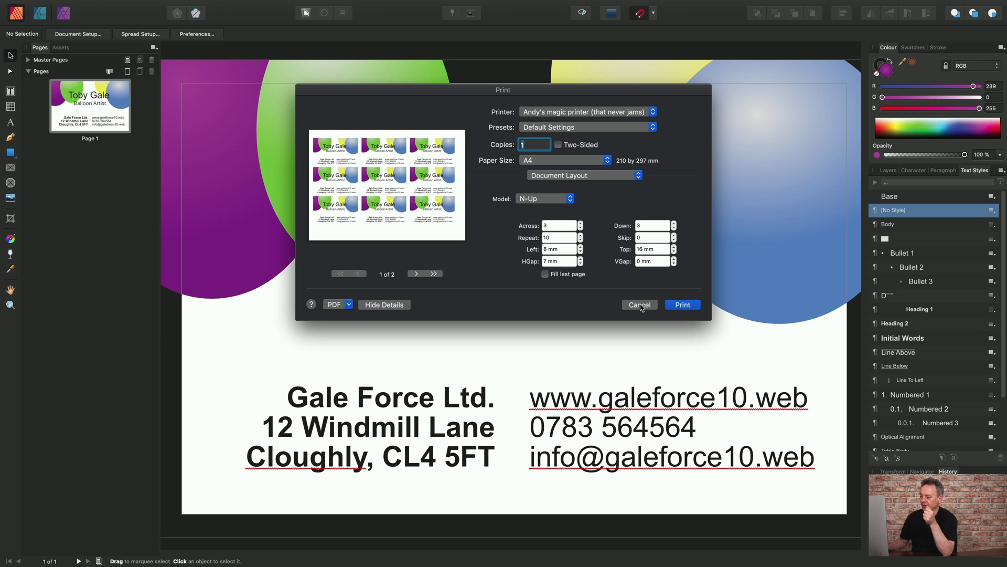
# Cancel the Print dialog and open the 'Print - A5 menu' document.
pyautogui.click(639, 304)
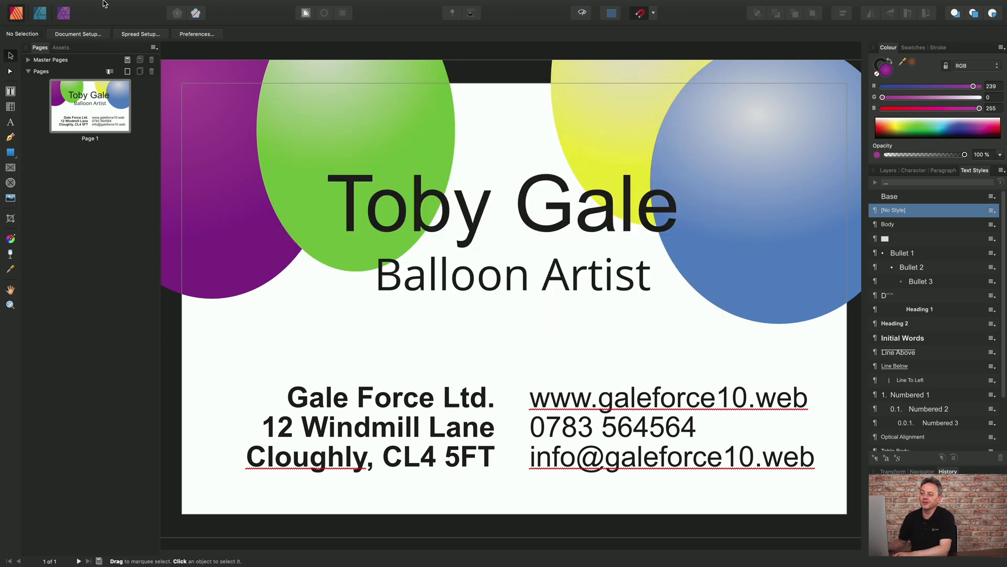
pyautogui.click(125, 6)
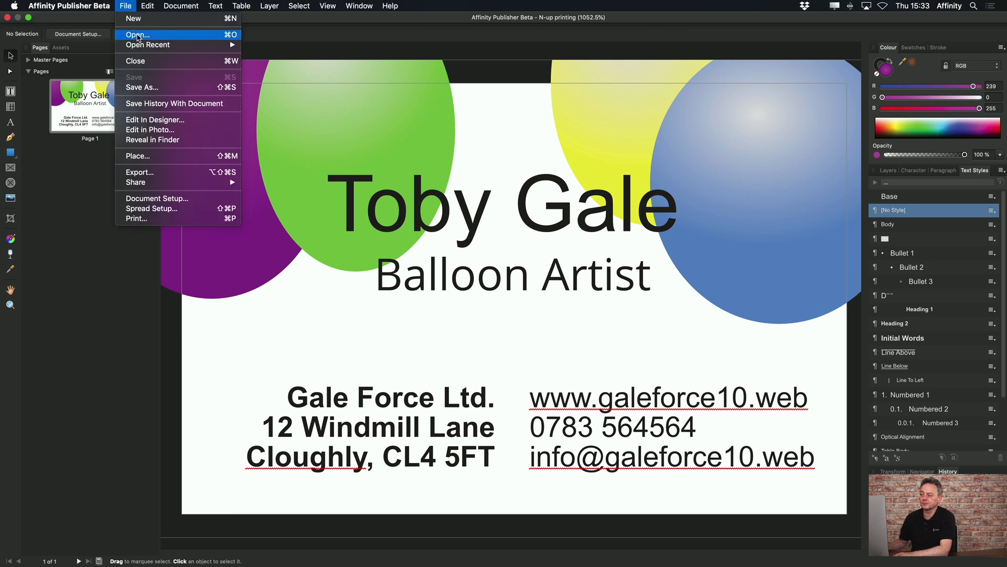
pyautogui.click(136, 35)
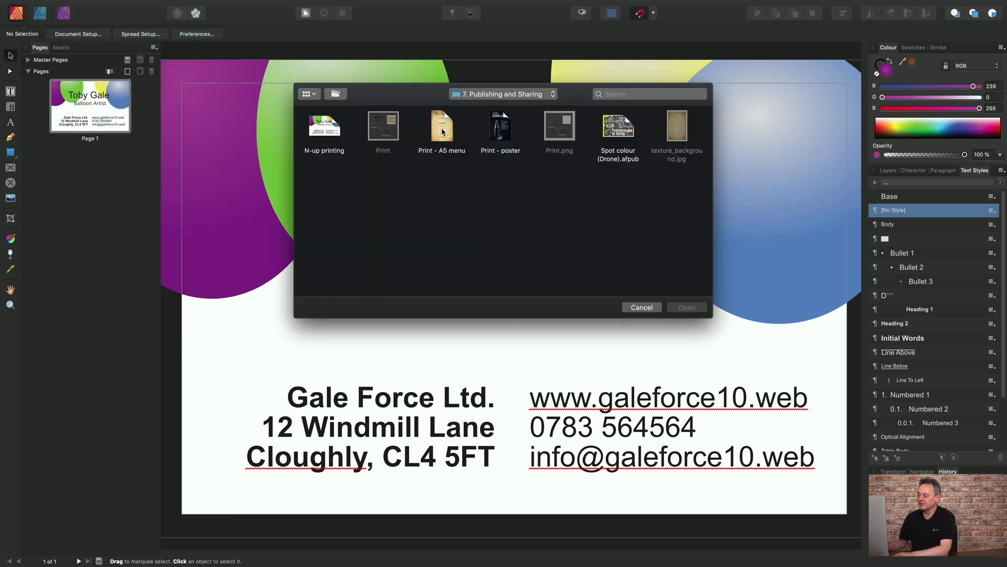
pyautogui.click(441, 126)
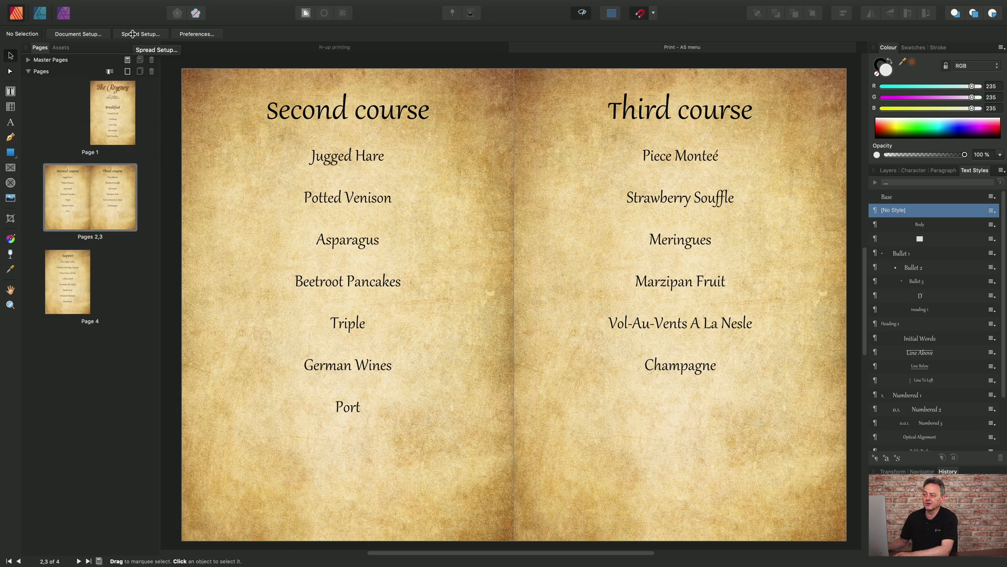
pyautogui.click(138, 34)
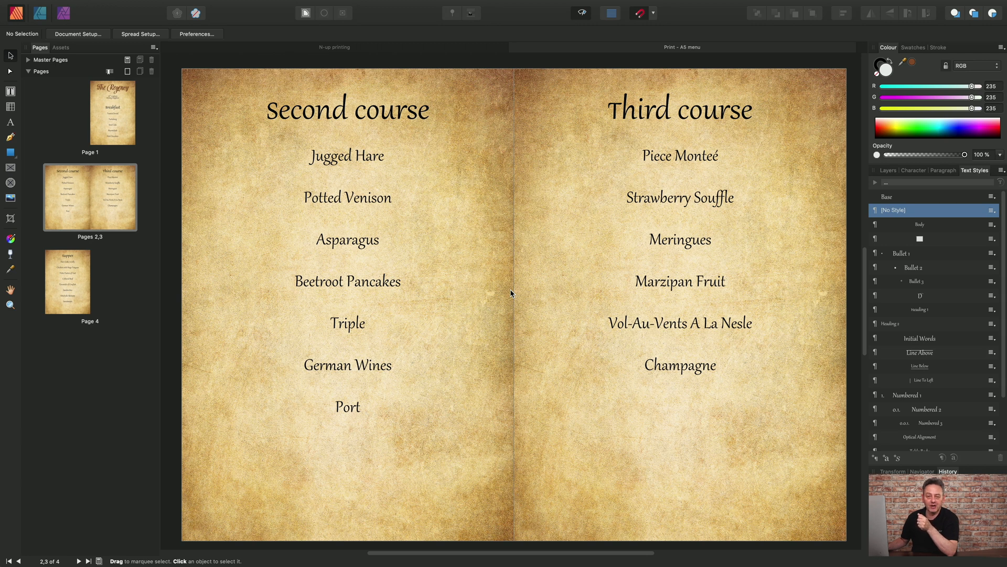
pyautogui.moveTo(256, 124)
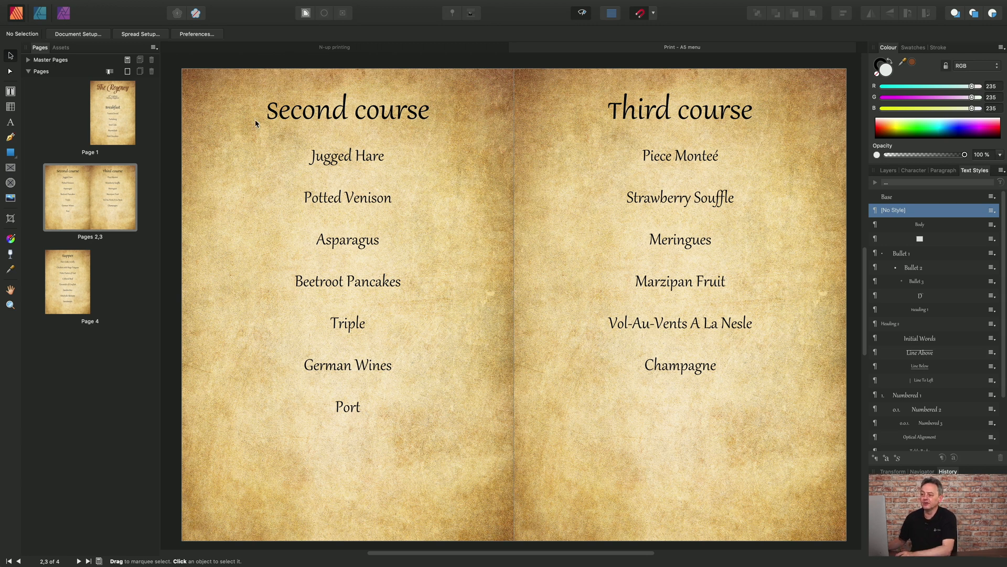
# Bring up the A5 menu's Print dialog and set the Document Layout Model to Booklet.
pyautogui.click(126, 6)
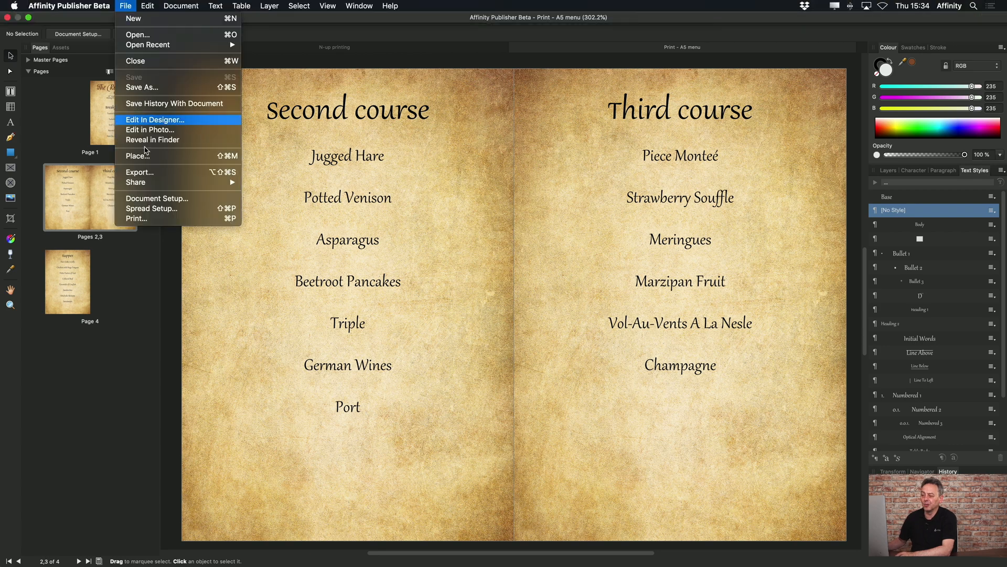
pyautogui.click(136, 218)
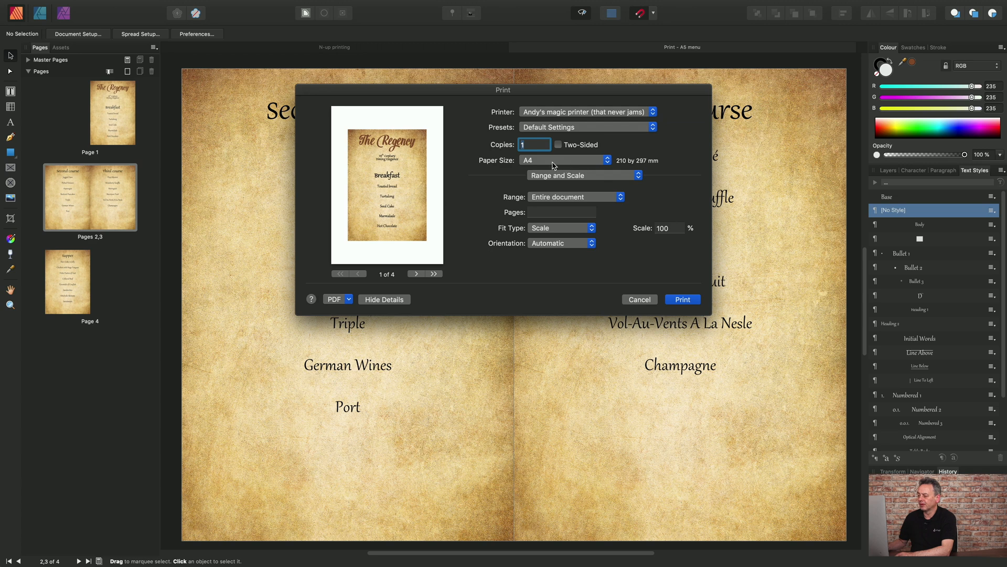
pyautogui.moveTo(519, 167)
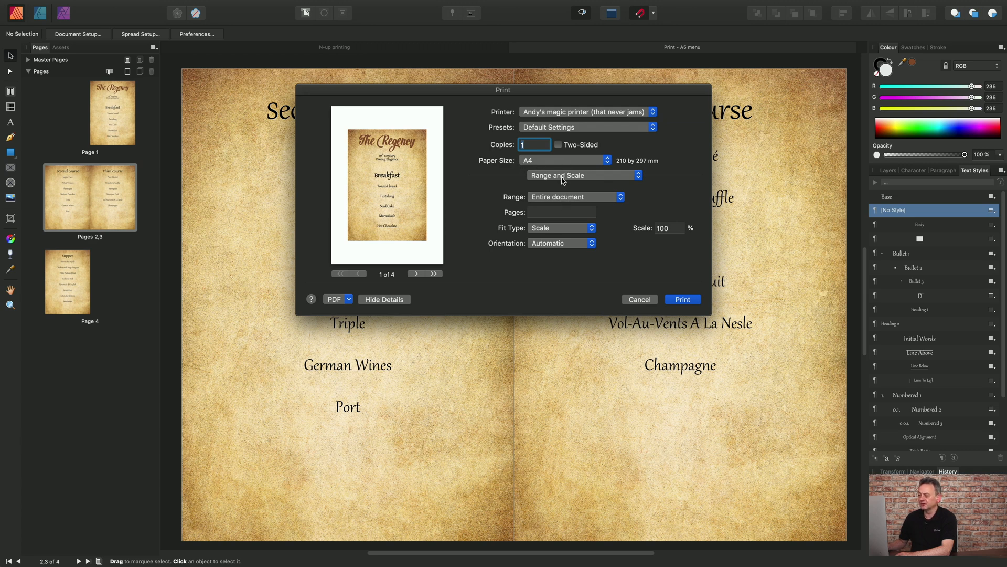
pyautogui.click(581, 175)
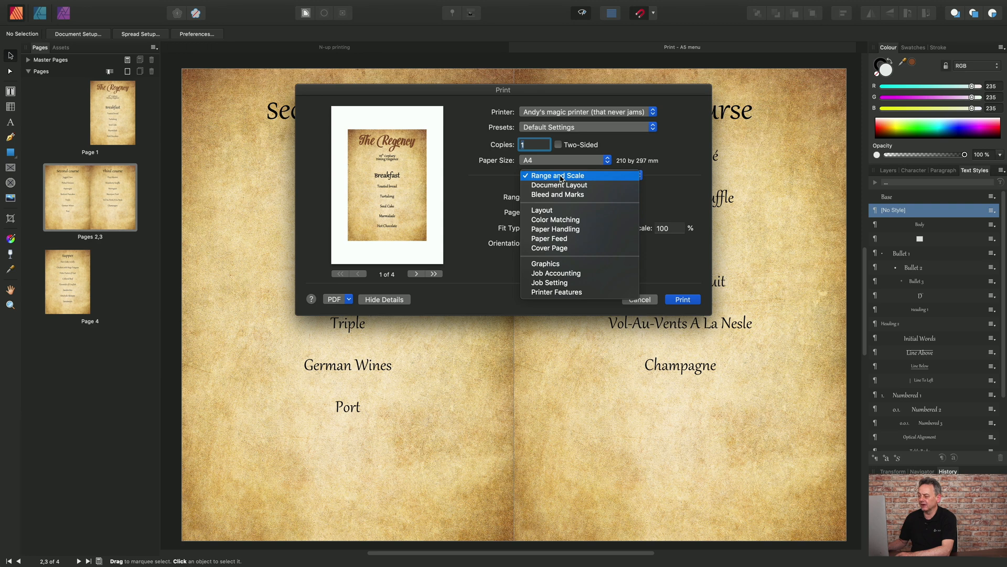
pyautogui.moveTo(559, 184)
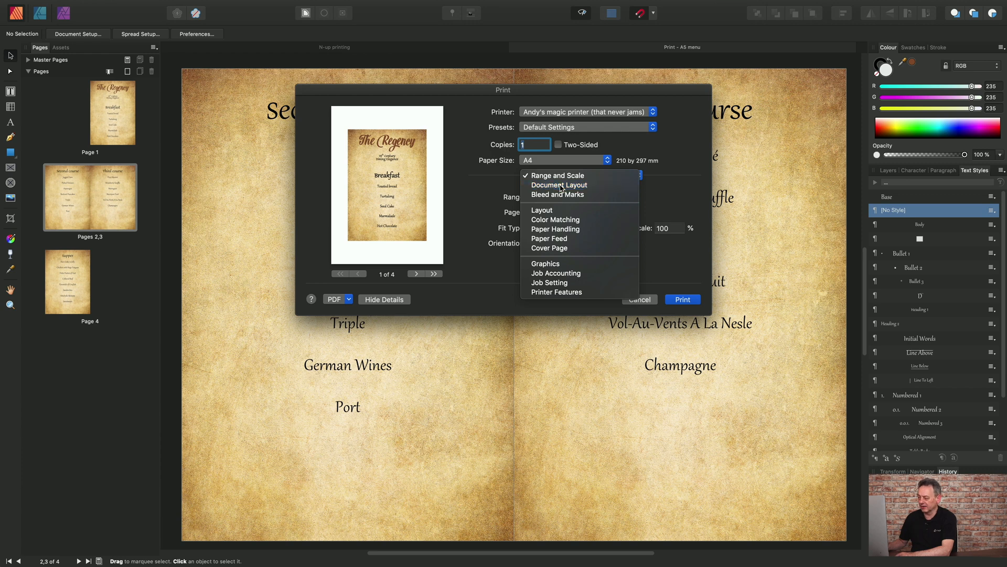
pyautogui.click(559, 184)
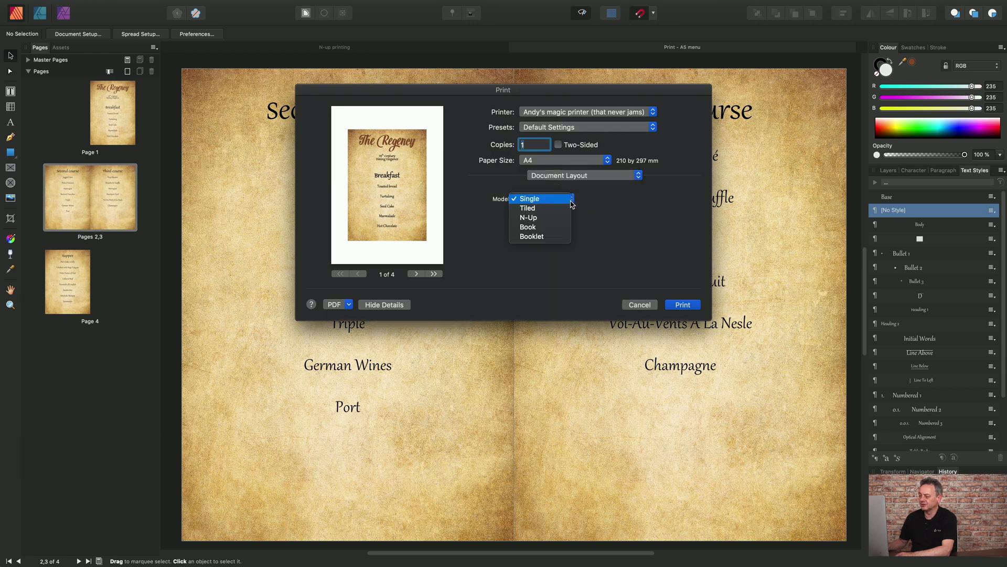
pyautogui.click(531, 236)
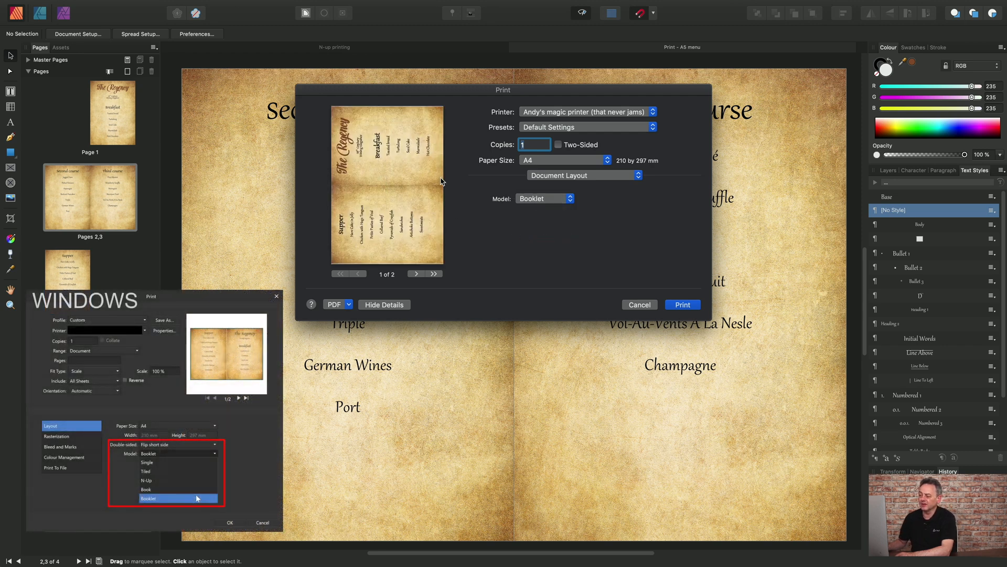
pyautogui.moveTo(411, 176)
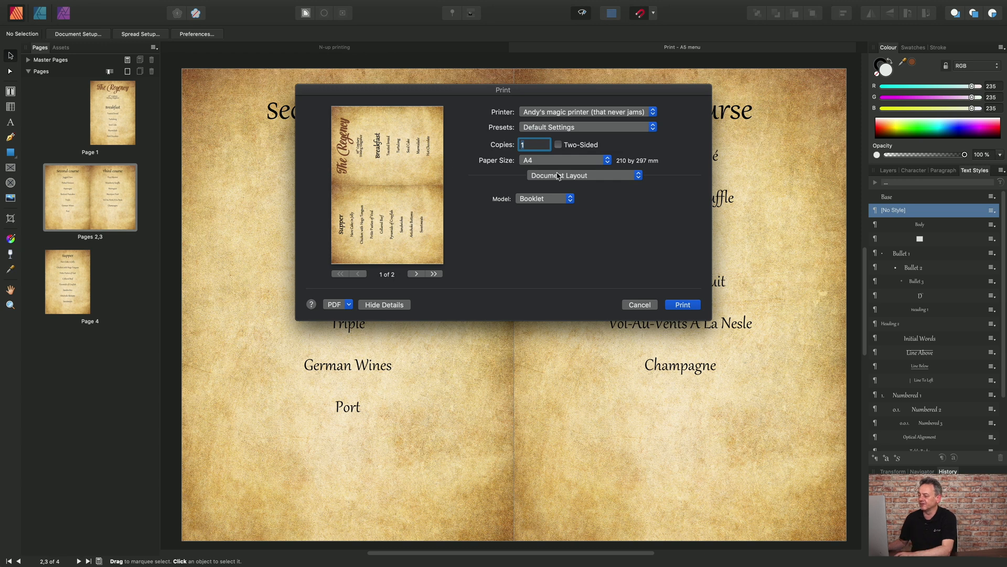
# Keep A4 paper and set the Layout panel's Two-Sided option to Short-Edge binding.
pyautogui.click(585, 159)
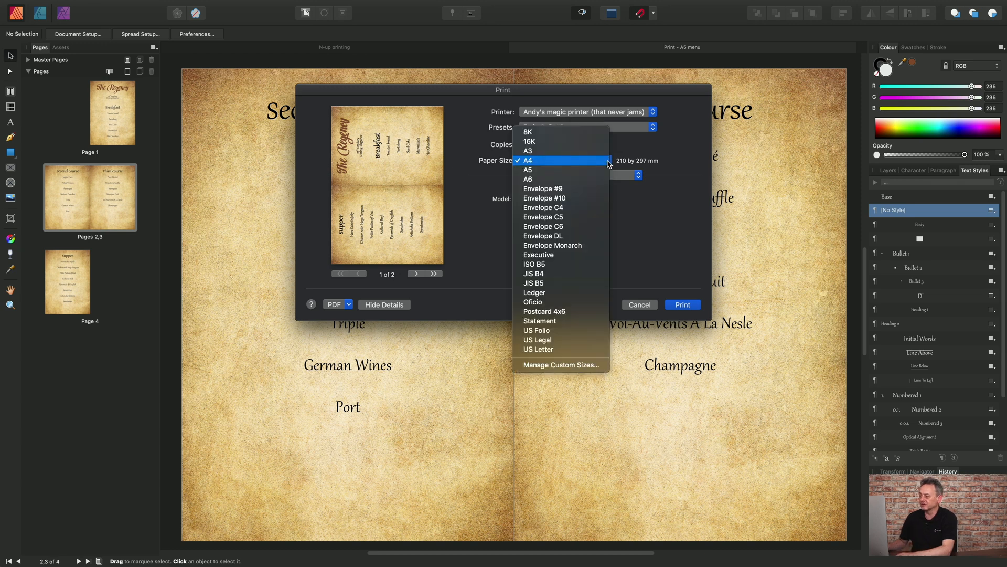
pyautogui.click(526, 159)
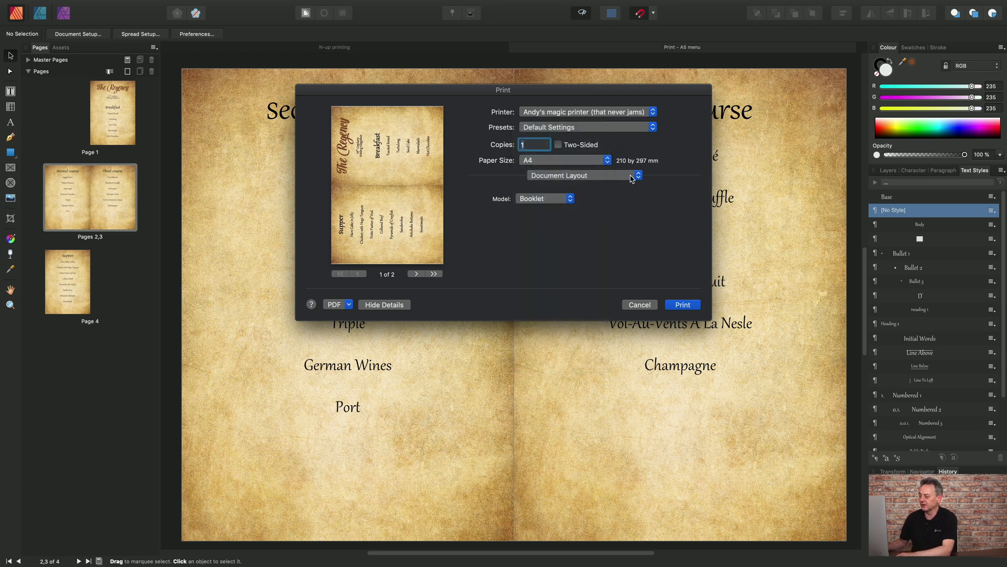
pyautogui.click(581, 175)
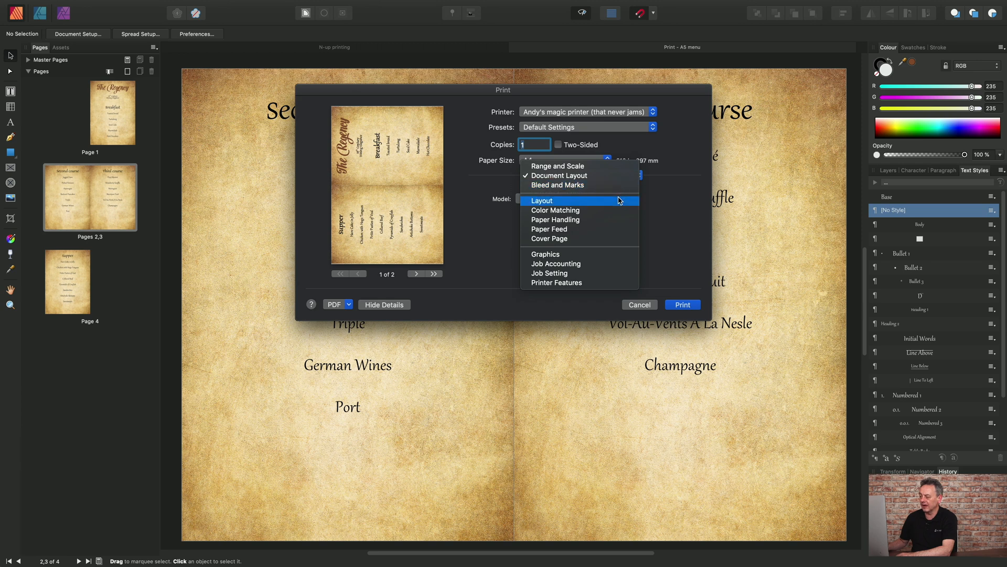
pyautogui.click(541, 201)
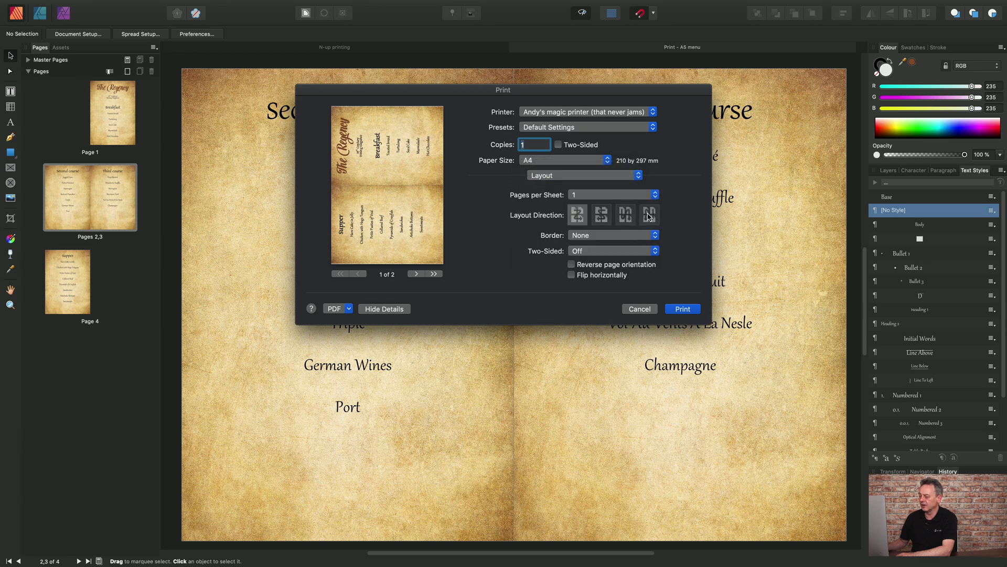
pyautogui.click(611, 251)
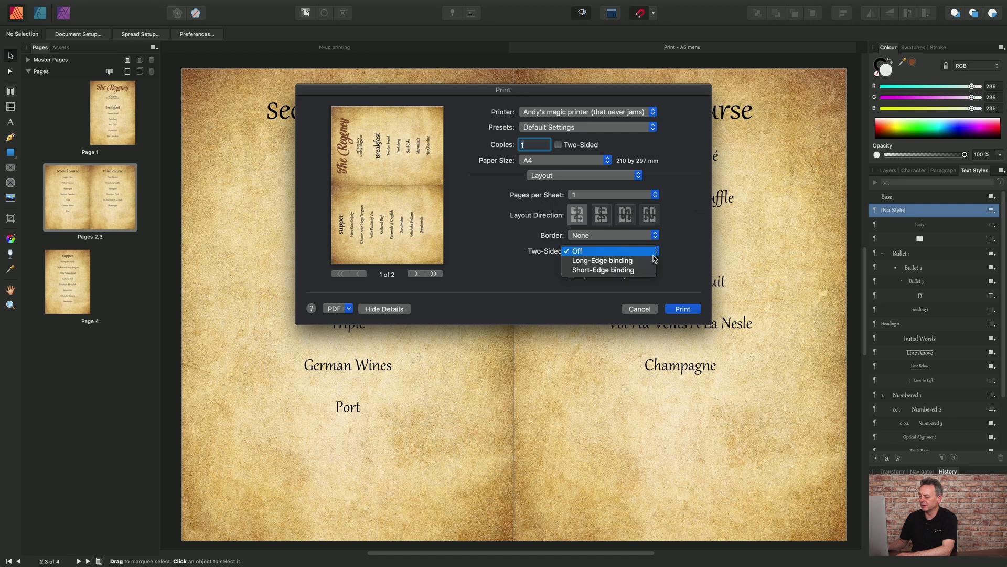
pyautogui.moveTo(602, 269)
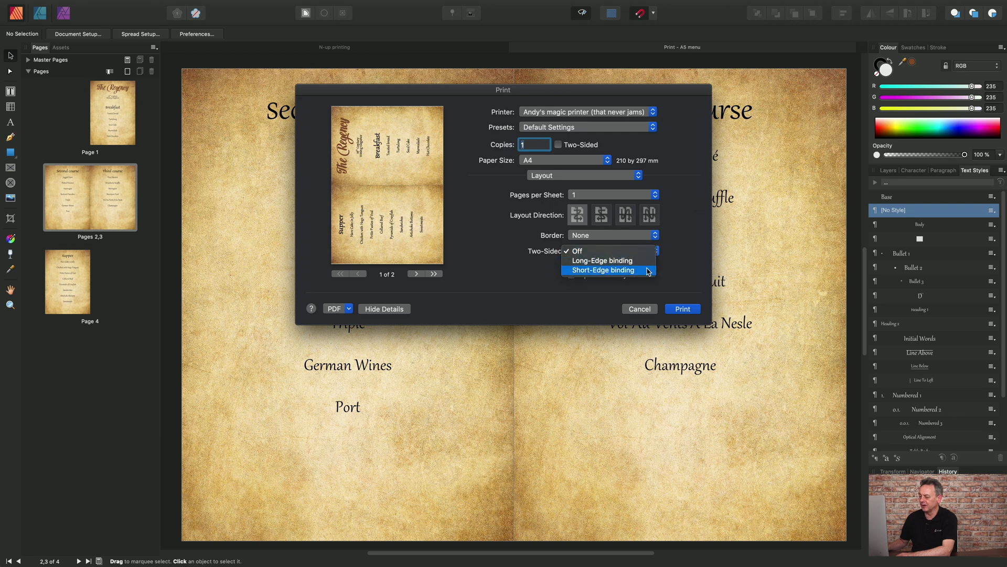
pyautogui.click(607, 269)
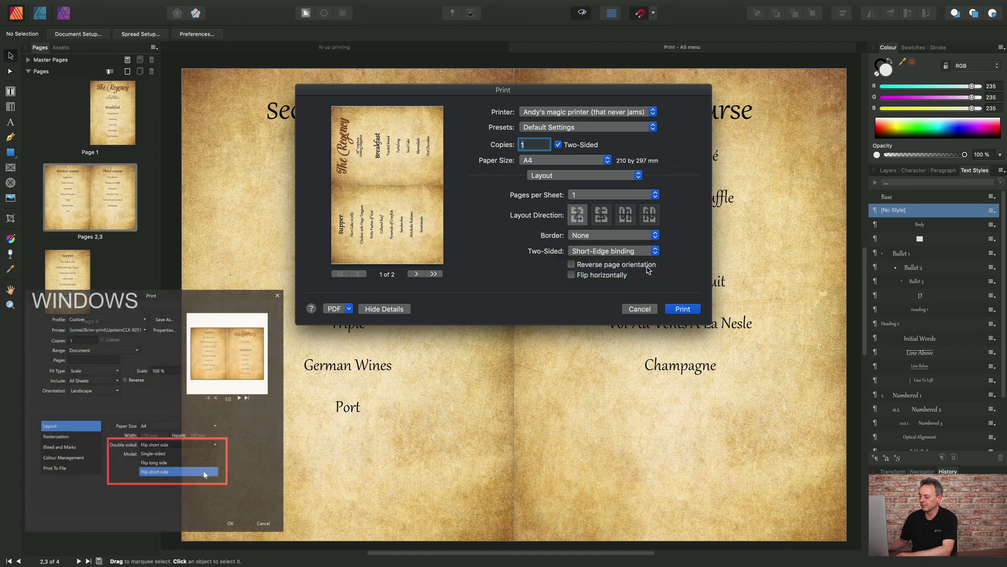
pyautogui.click(155, 471)
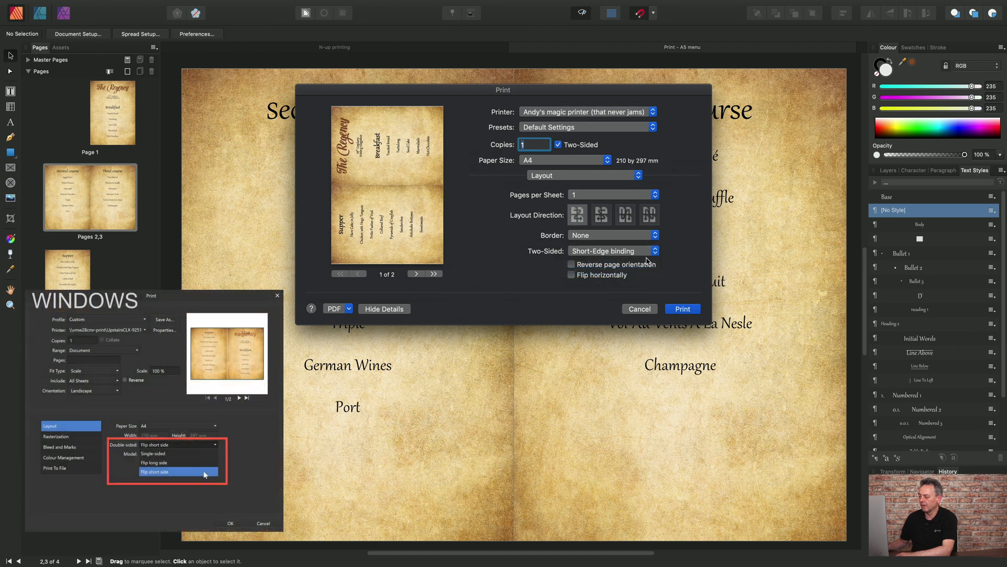